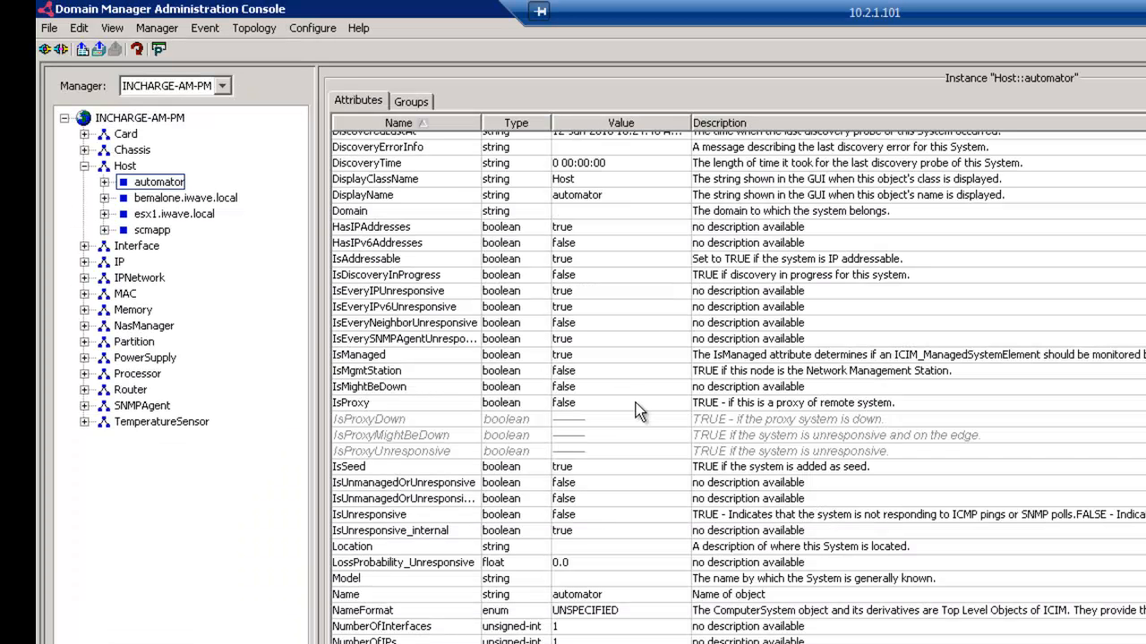
mouse_move(723, 501)
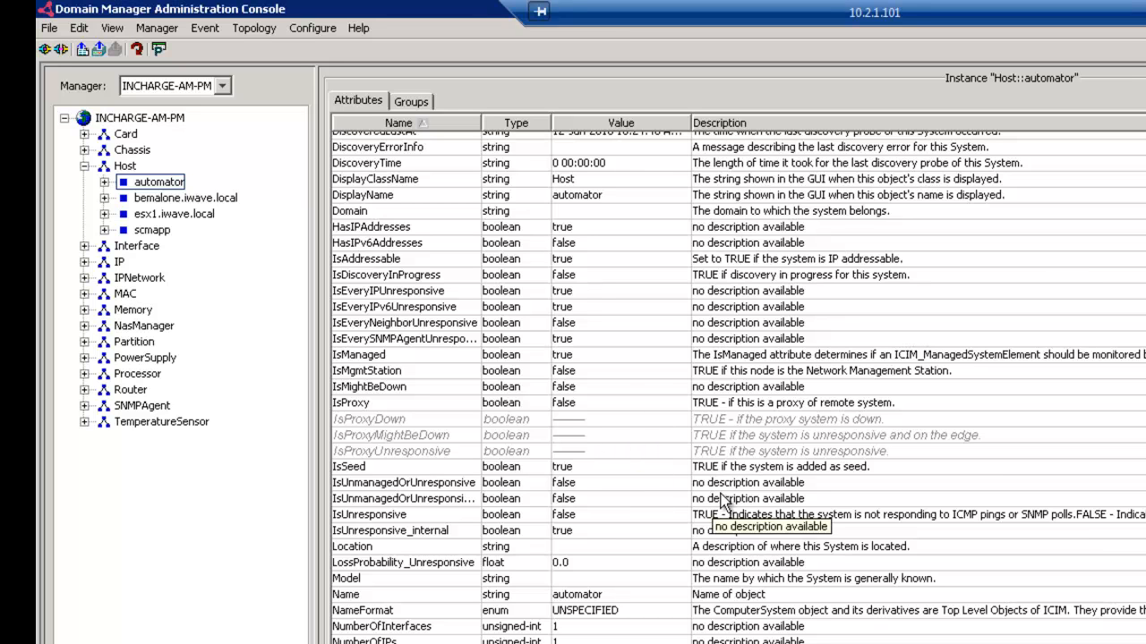
mouse_move(707, 456)
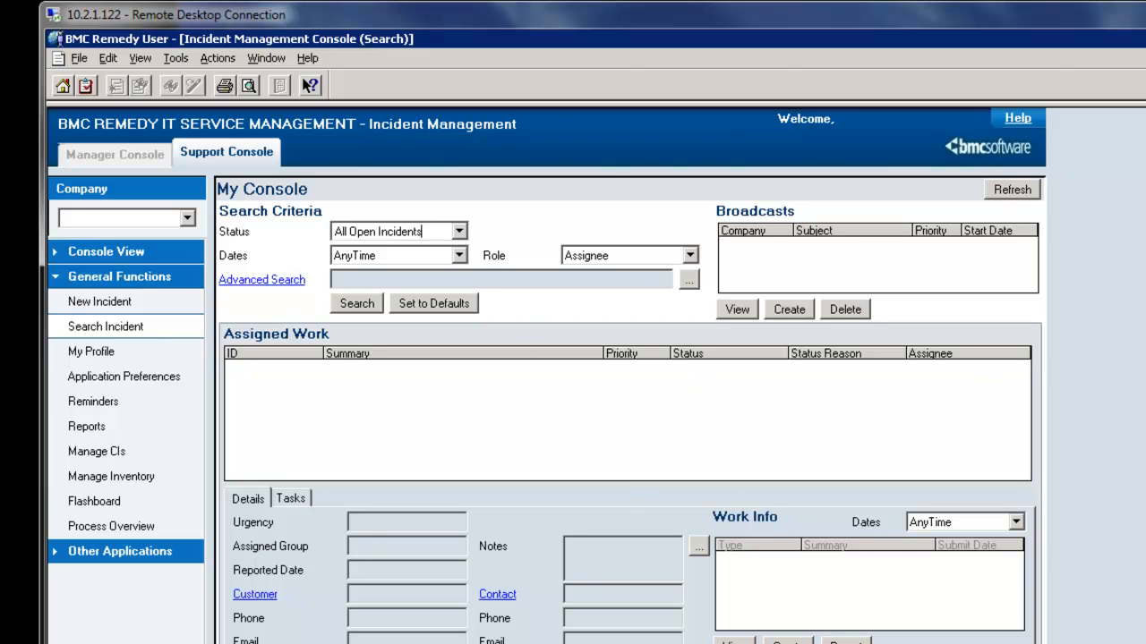
mouse_move(831, 435)
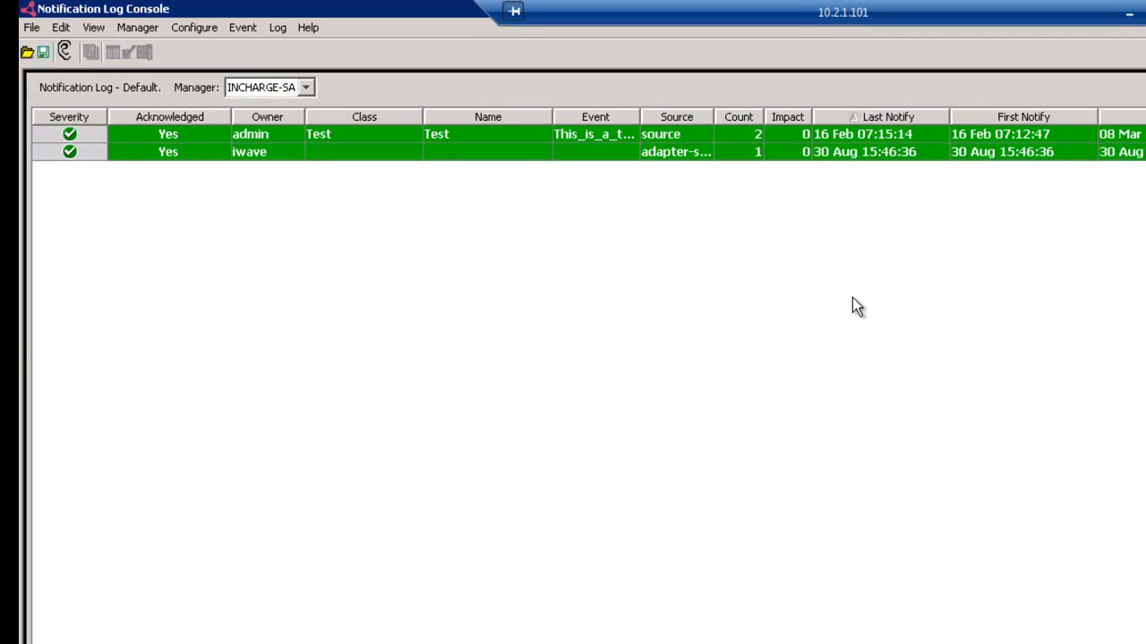
mouse_move(999, 403)
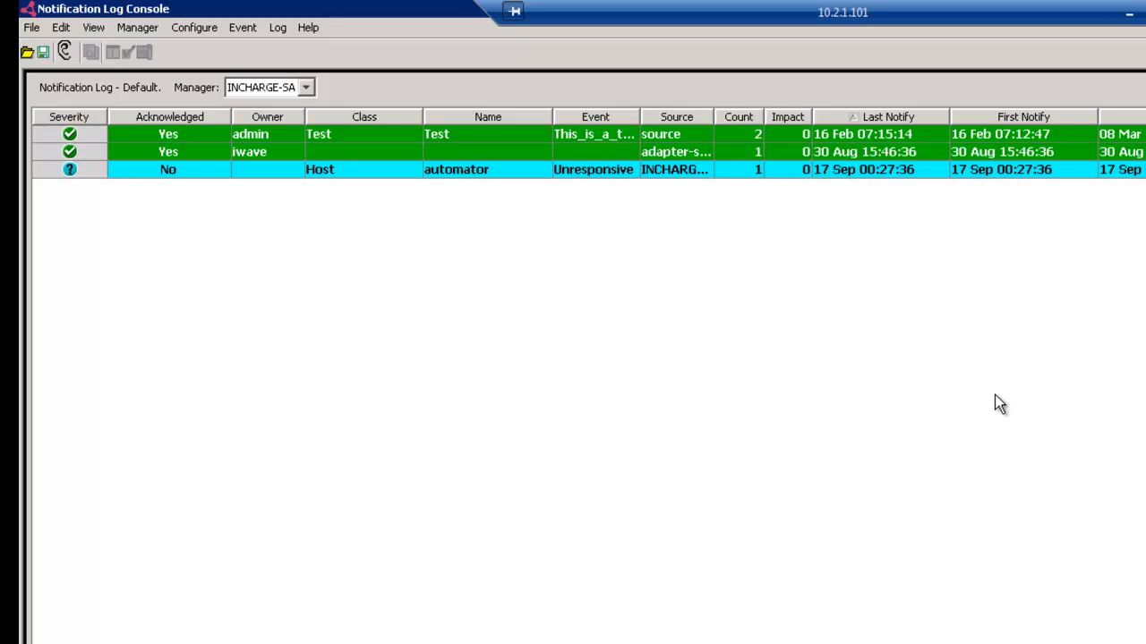
mouse_move(598, 169)
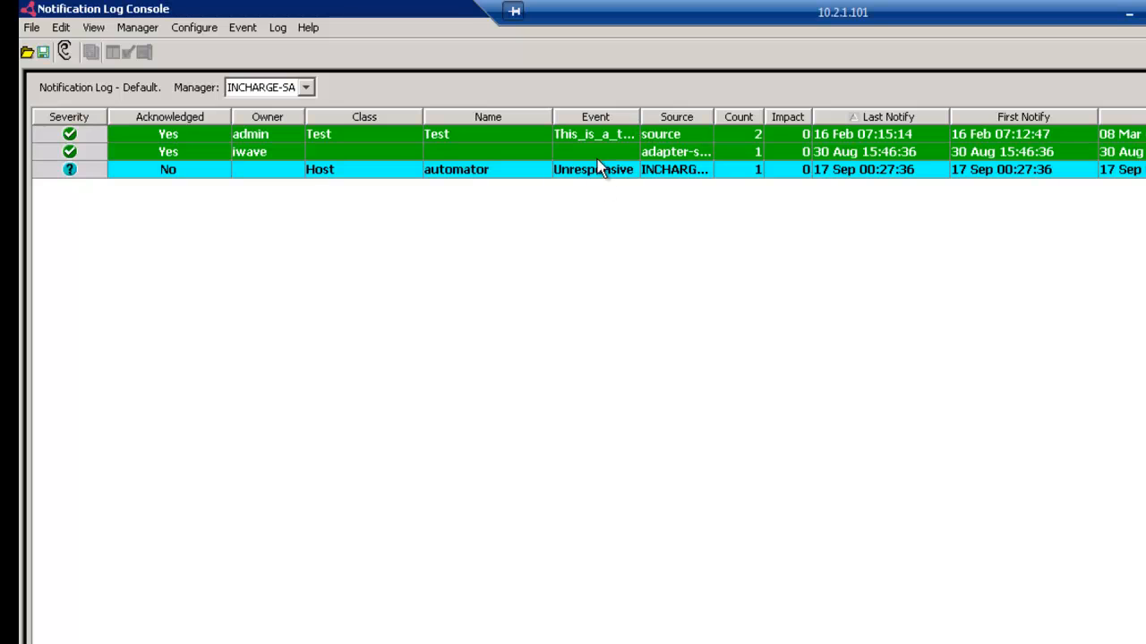
mouse_move(455, 175)
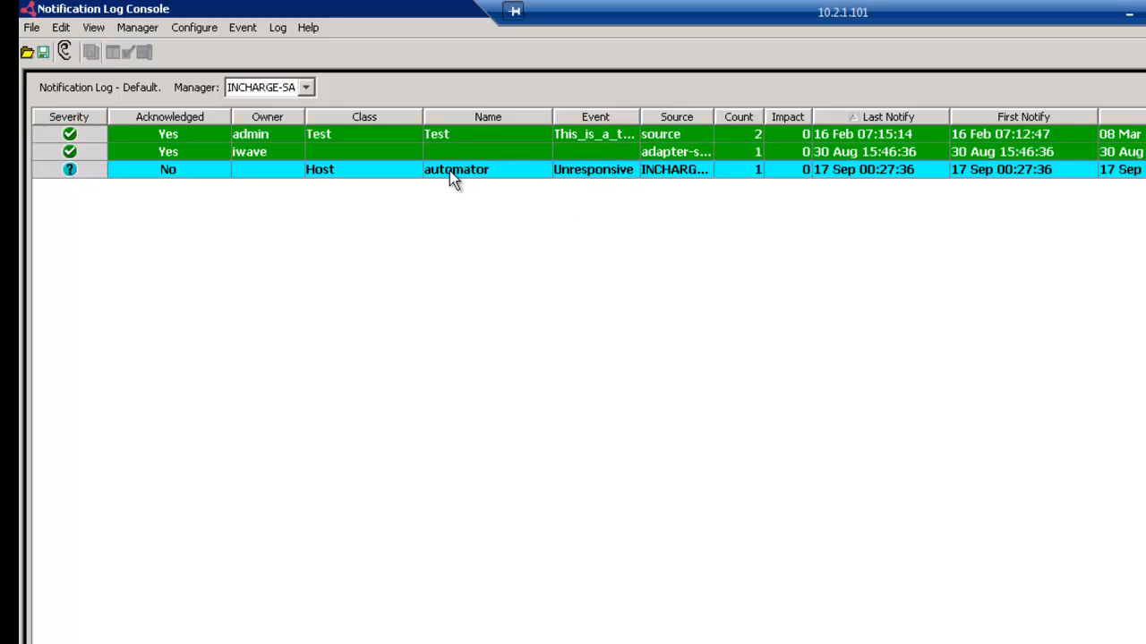
mouse_move(594, 168)
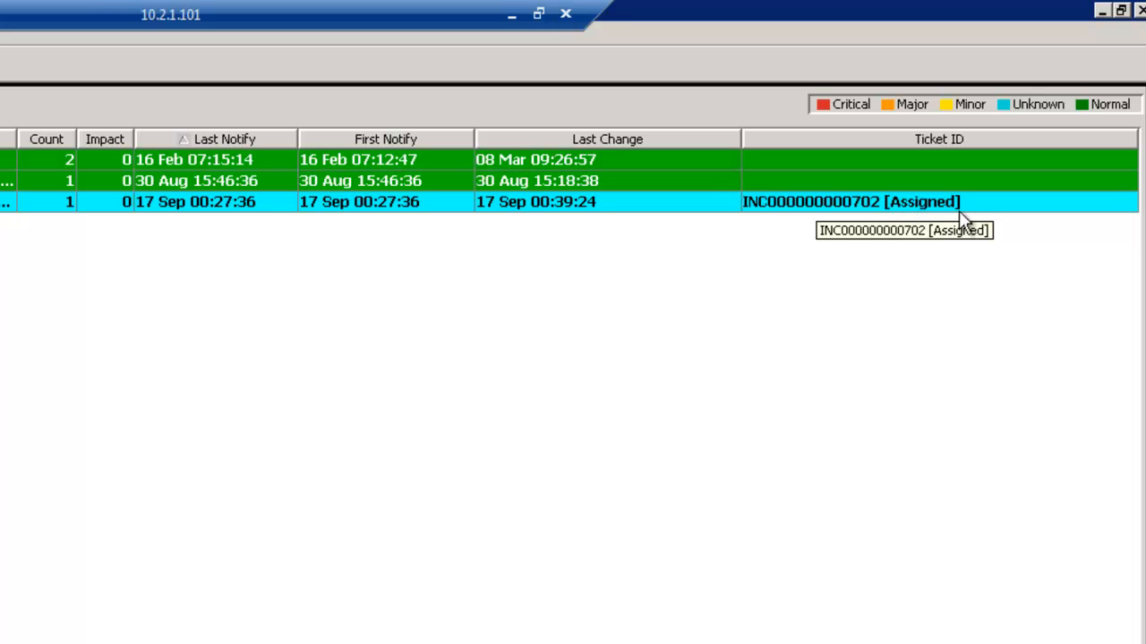
mouse_move(976, 222)
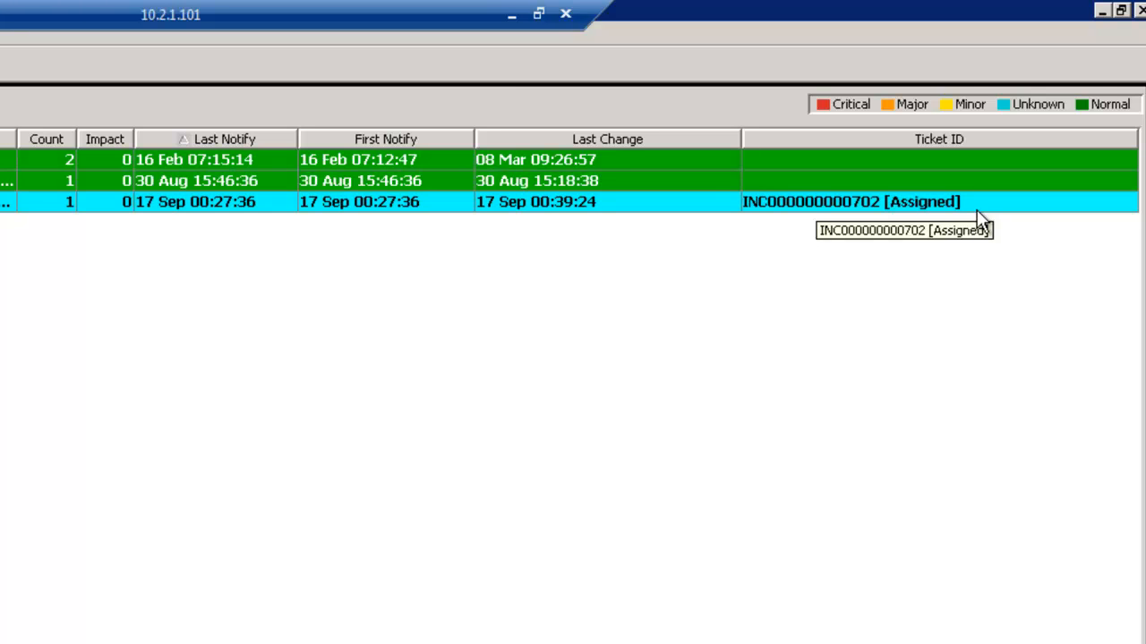
mouse_move(995, 360)
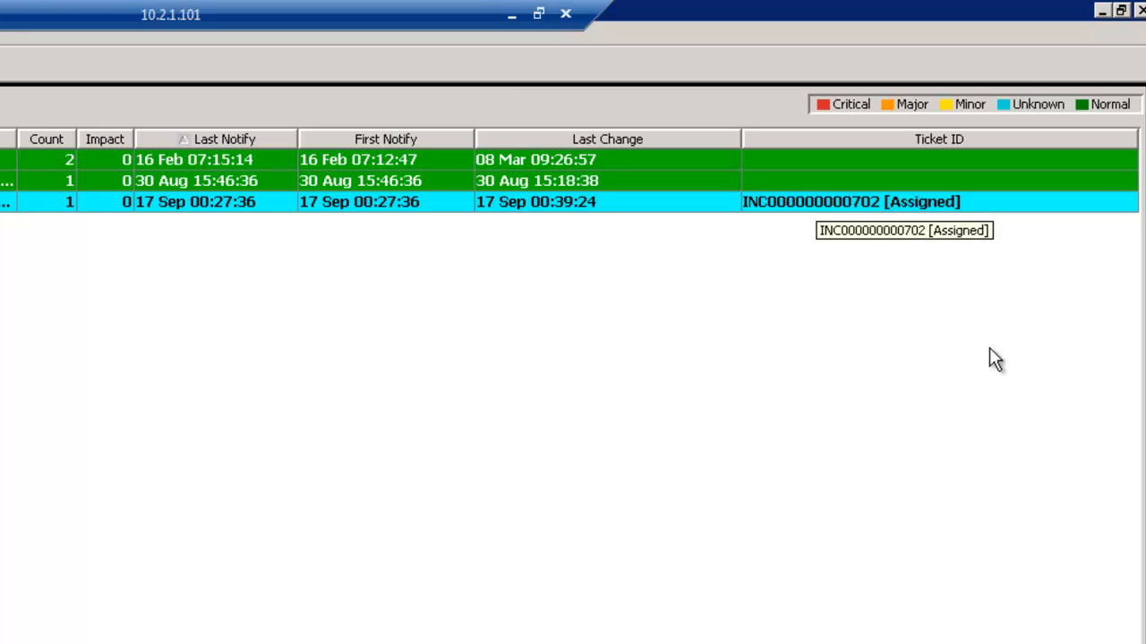
mouse_move(999, 399)
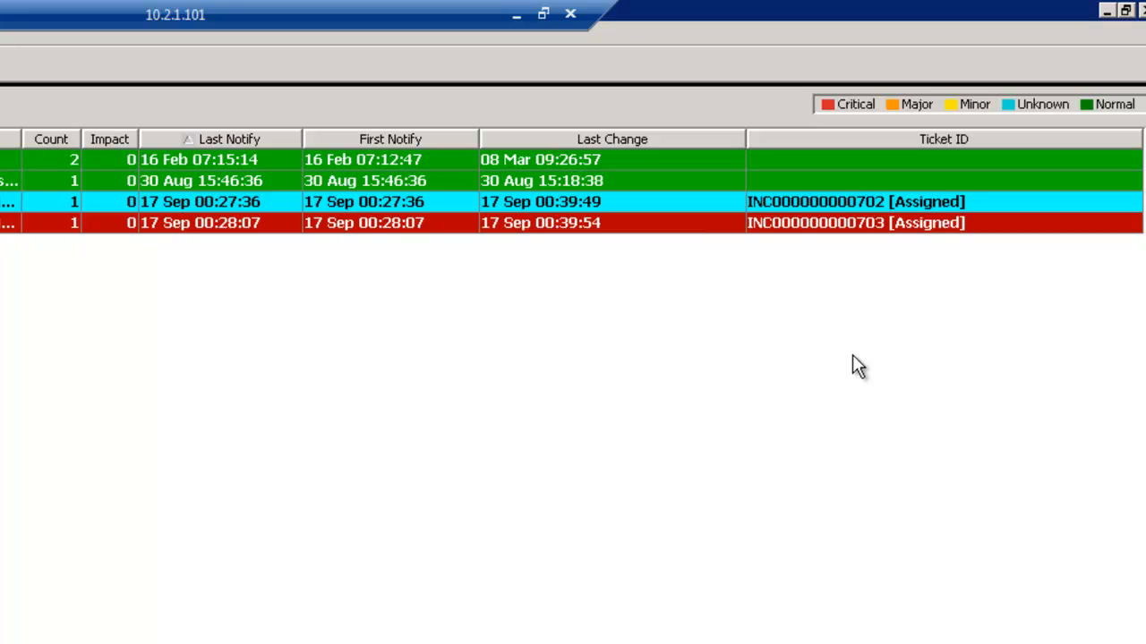
mouse_move(848, 371)
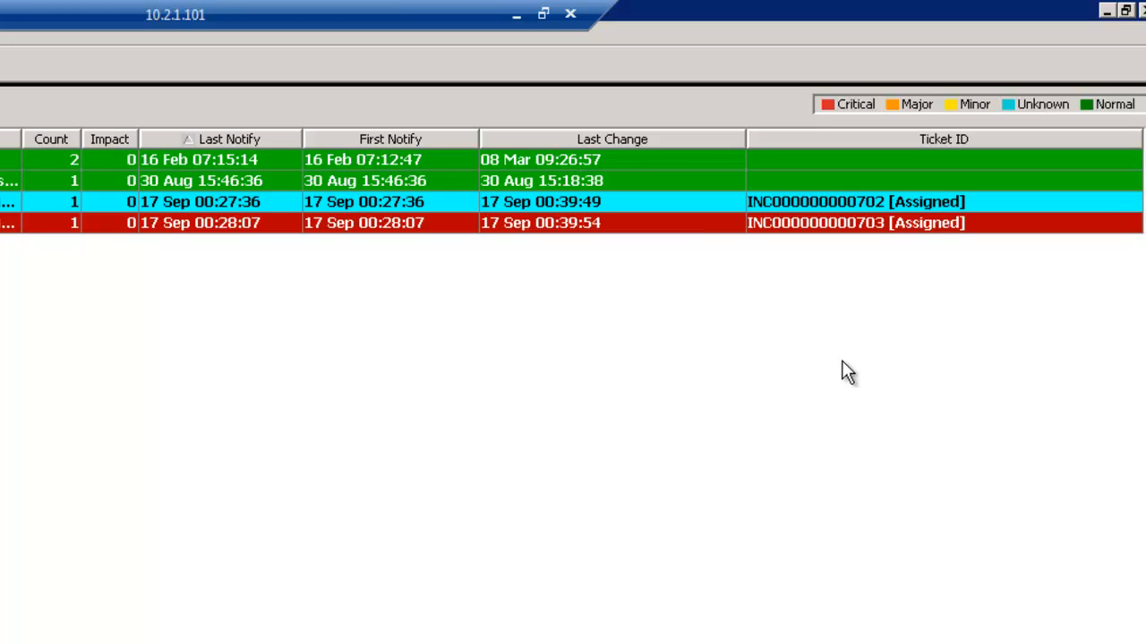
mouse_move(839, 374)
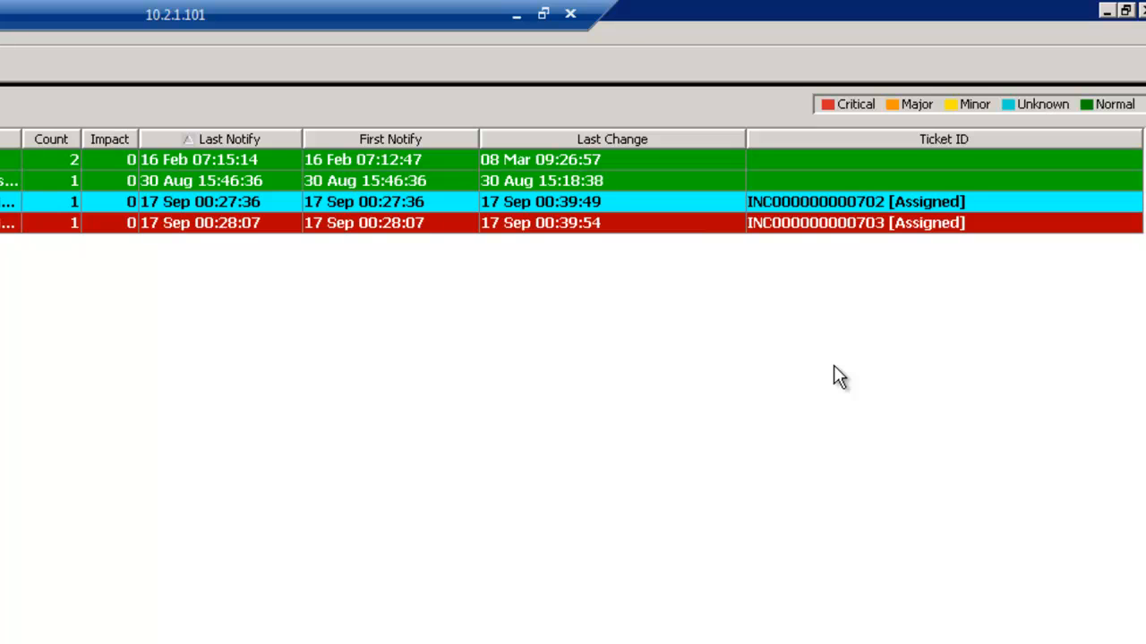
mouse_move(114, 437)
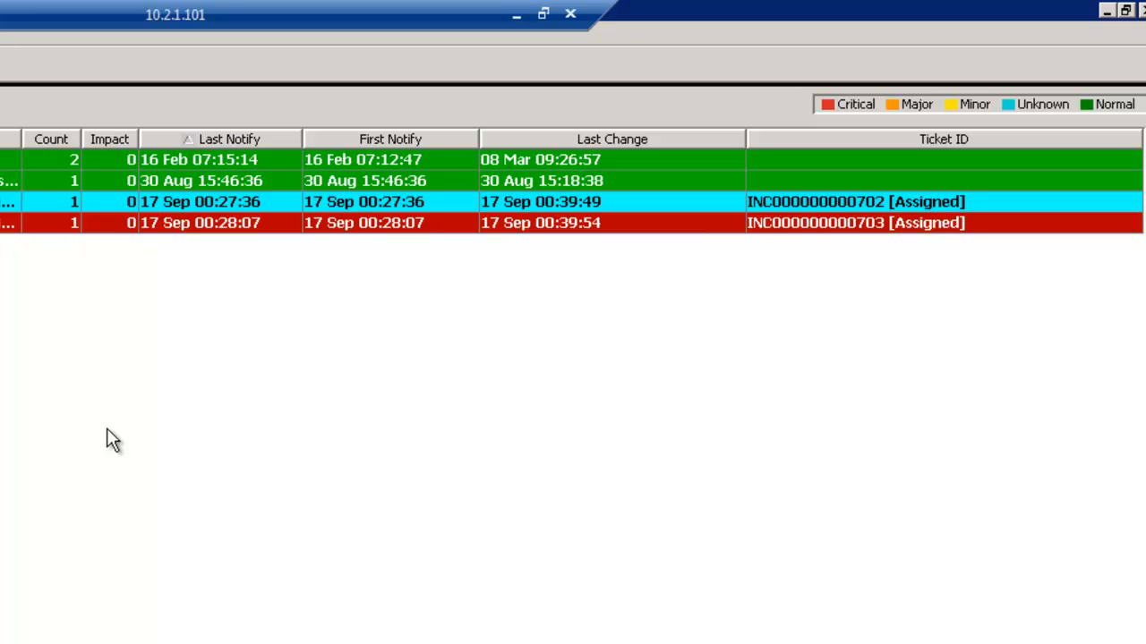
mouse_move(118, 441)
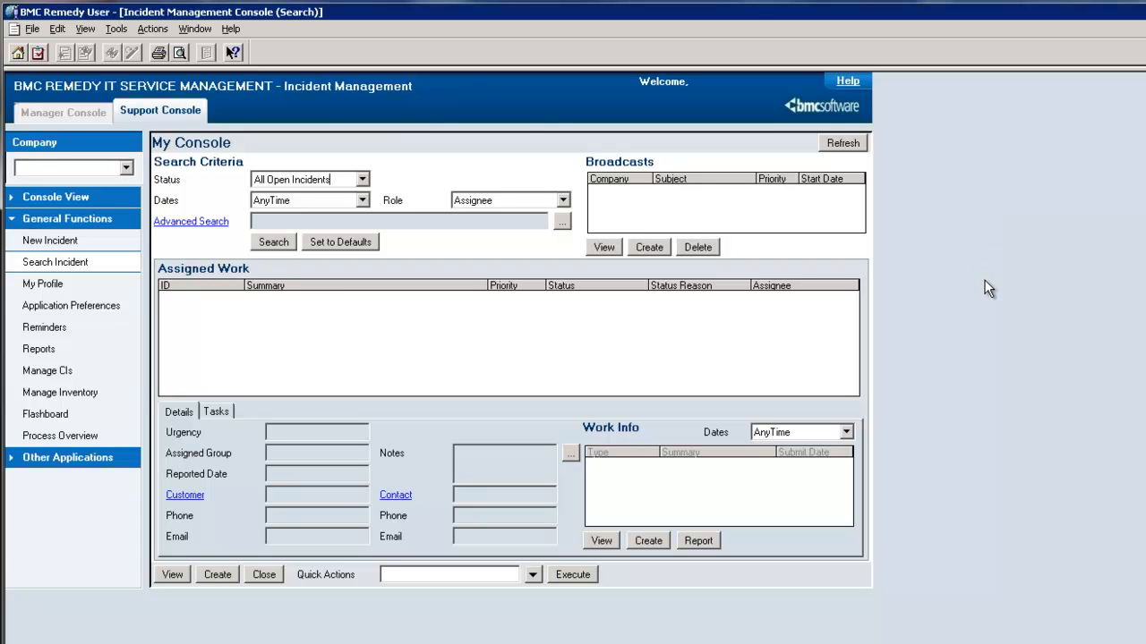
- Search incidents from a blank form, listing 702 and 703 for host automator
left_click(54, 262)
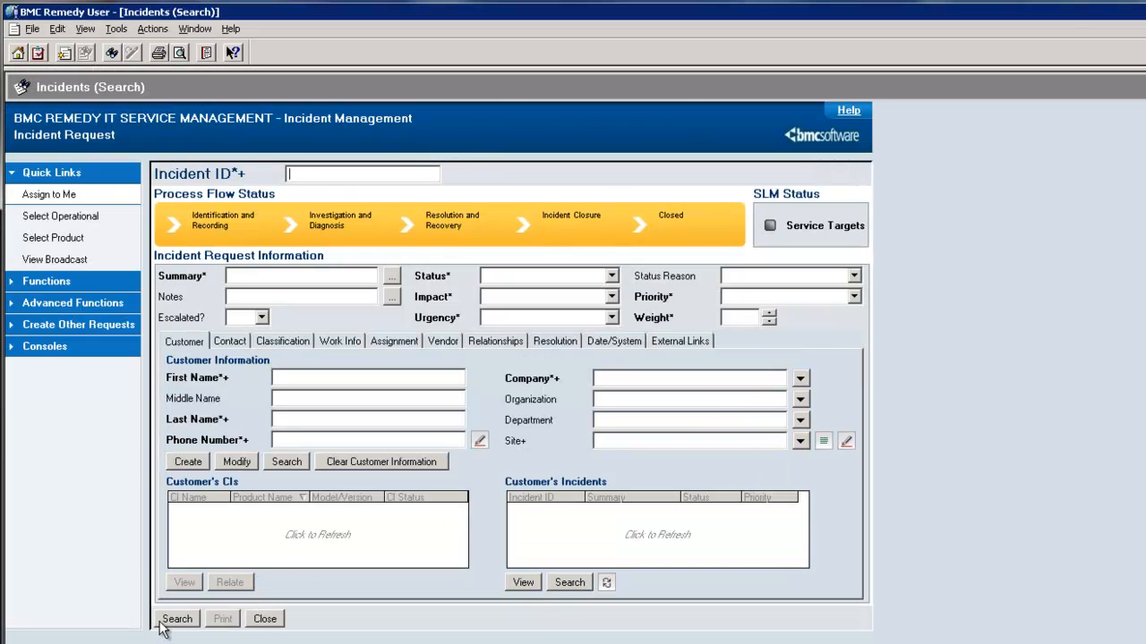
left_click(175, 619)
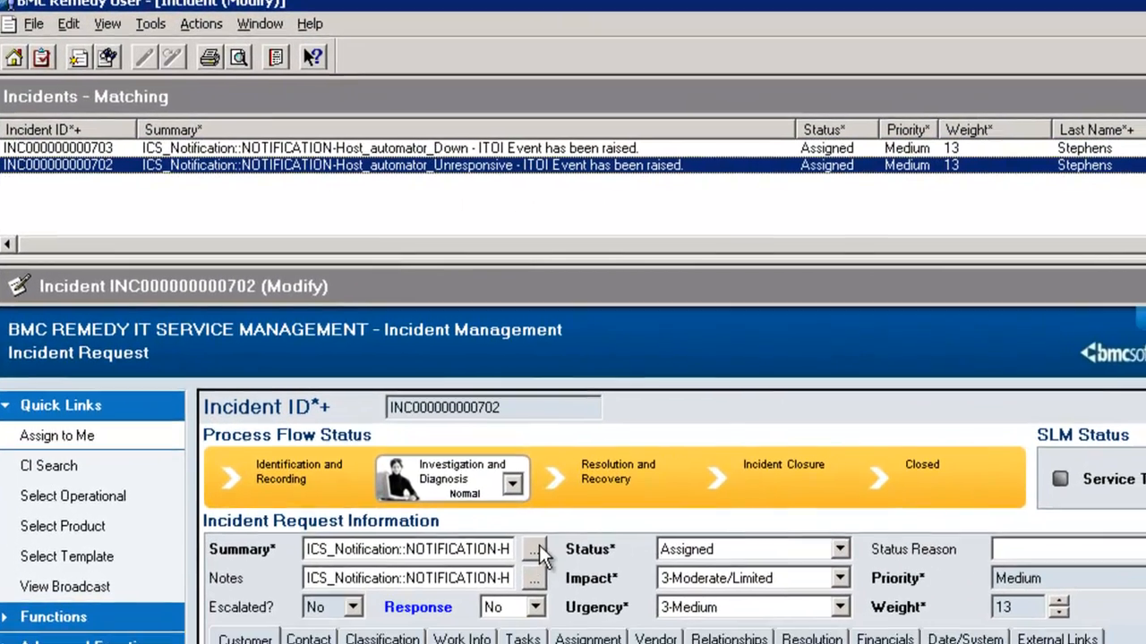
- Review incident 702's full summary and notes describing the automator Unresponsive ITOI event
left_click(533, 550)
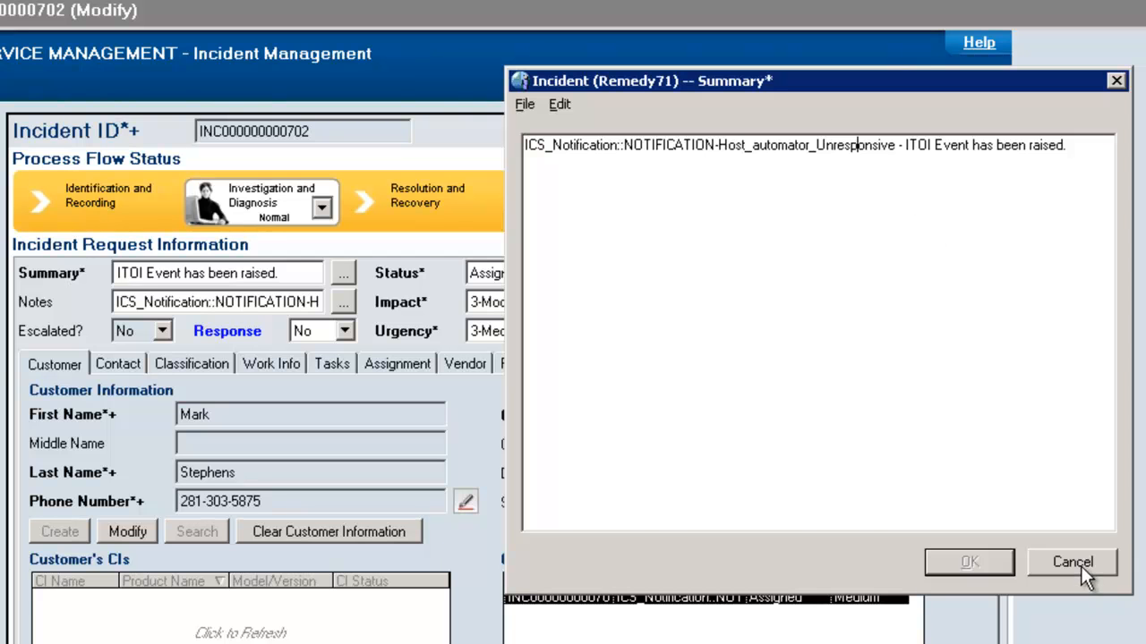
left_click(1070, 563)
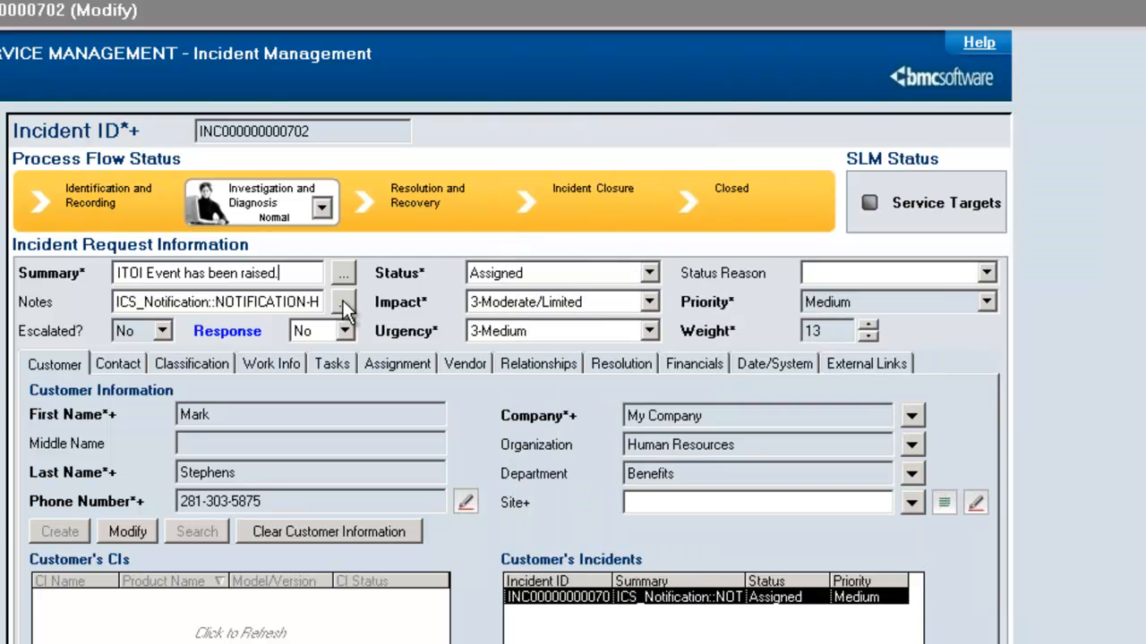
left_click(344, 301)
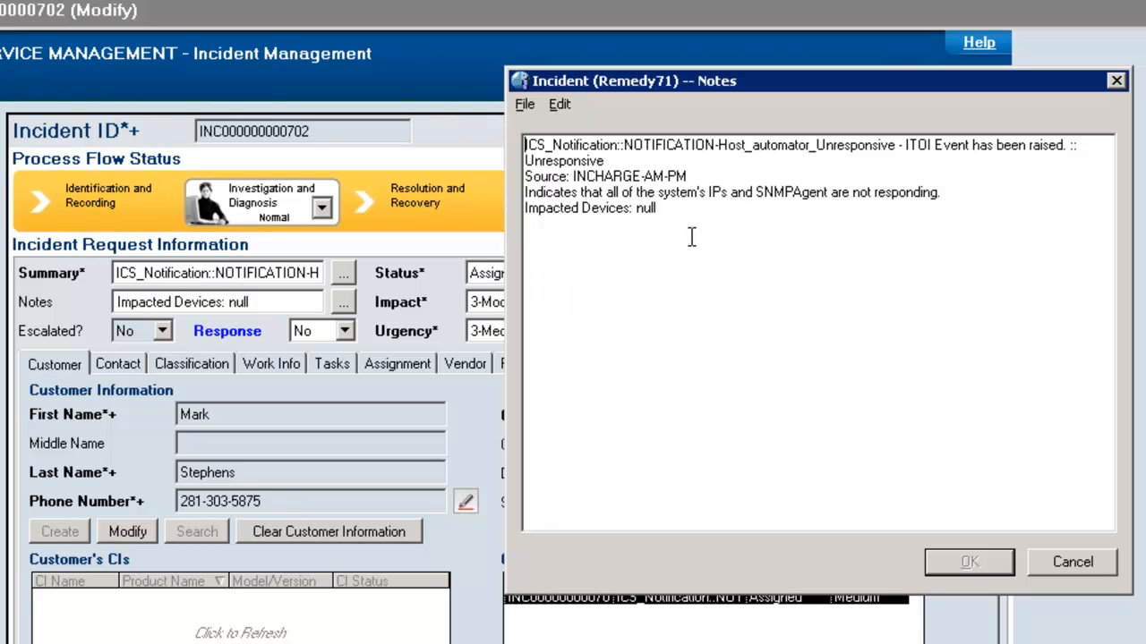
mouse_move(705, 293)
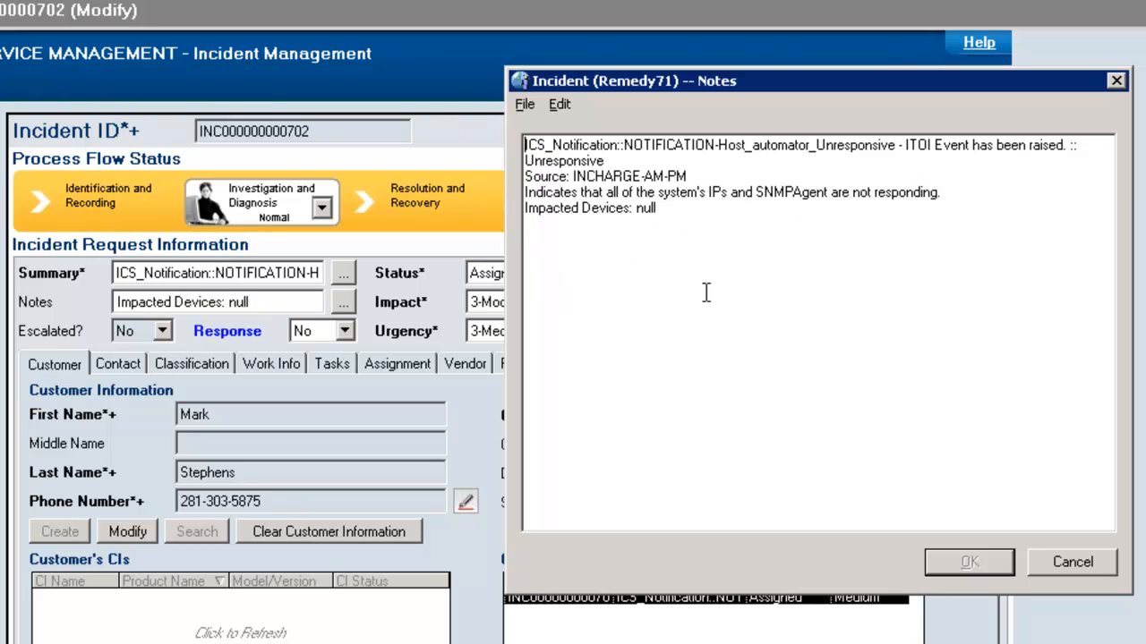
mouse_move(743, 283)
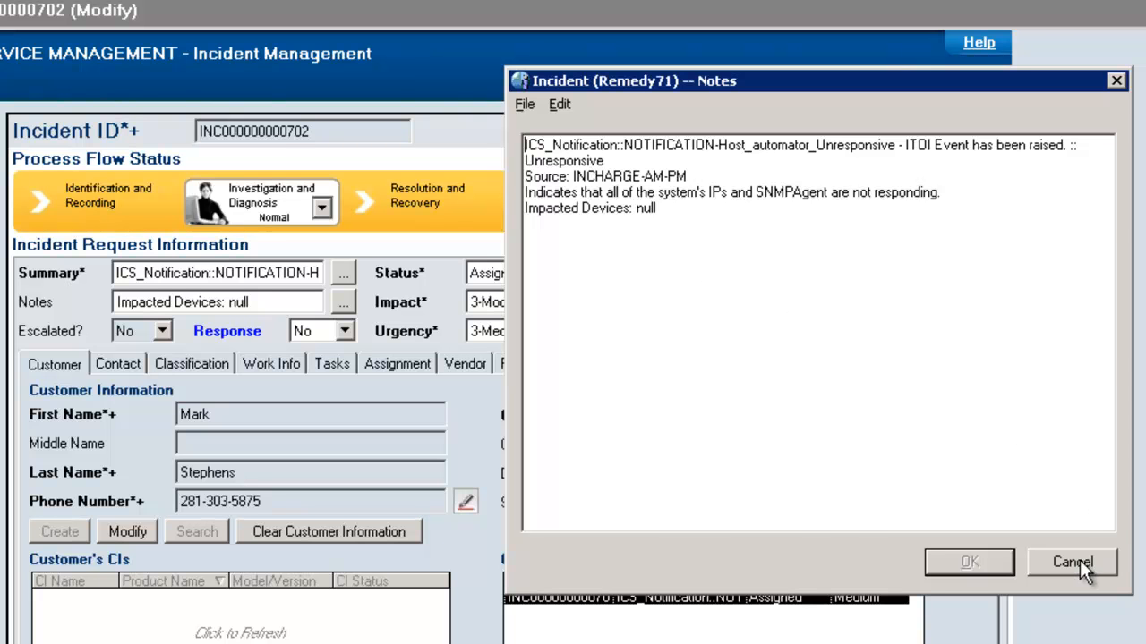
left_click(1070, 562)
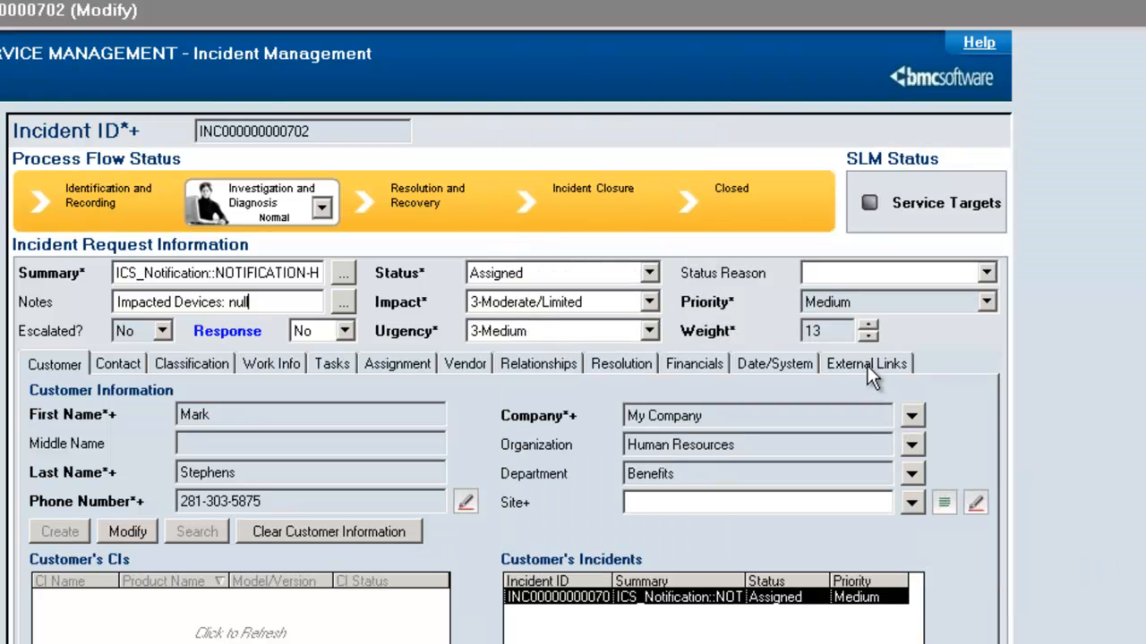
- Review the External Links ITOI Event ID ending in Host_automator_Unresponsive
left_click(867, 363)
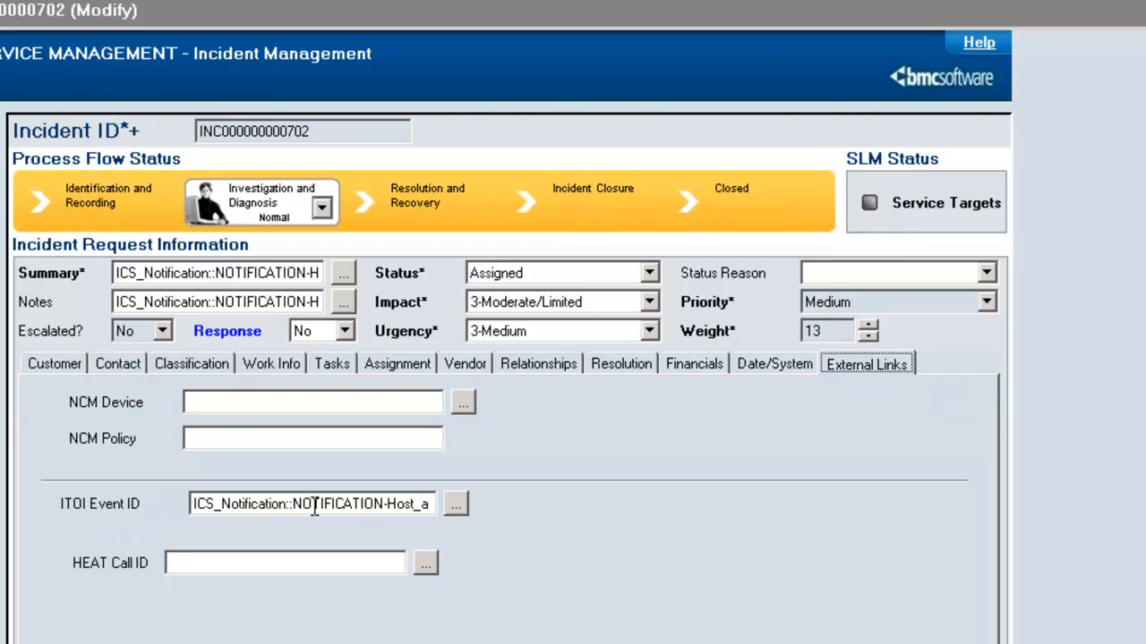
left_click(455, 505)
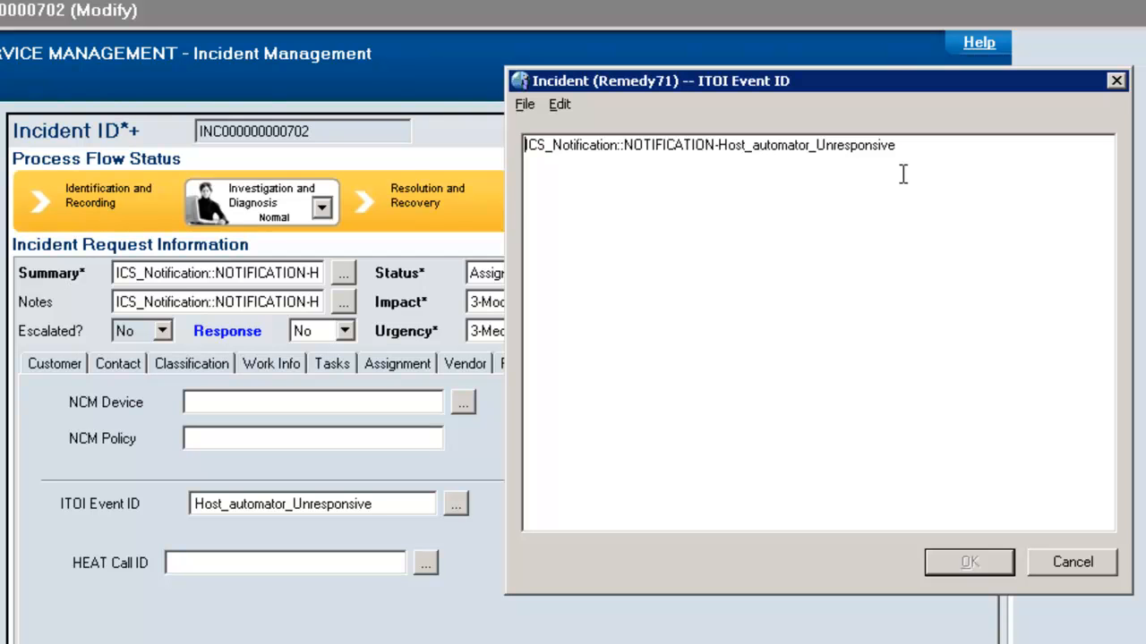
mouse_move(899, 179)
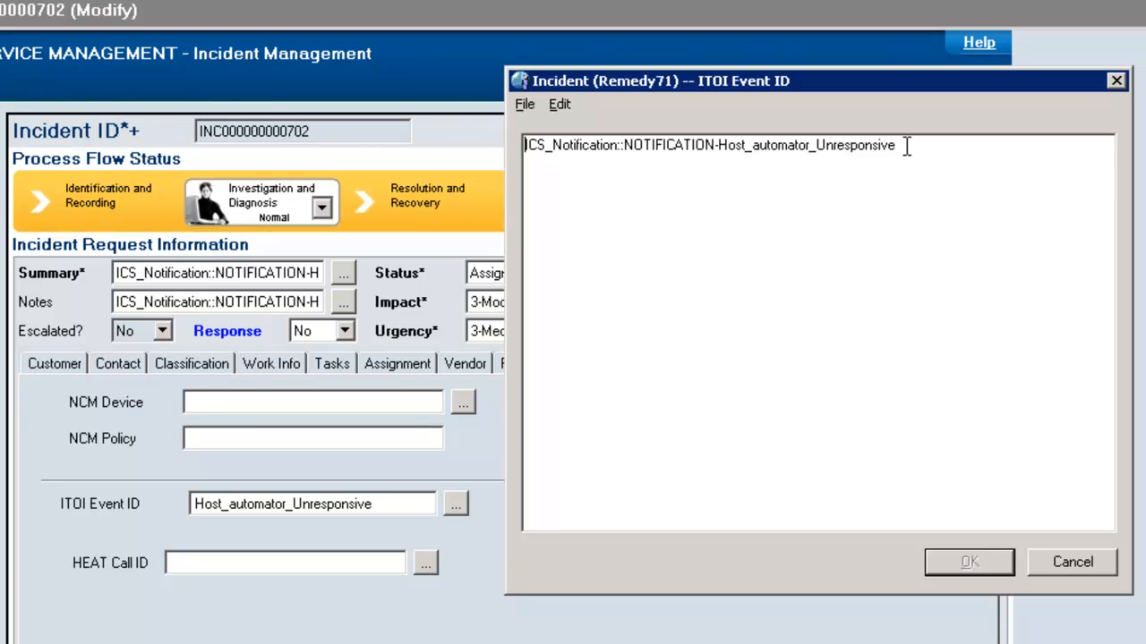
left_click(1071, 562)
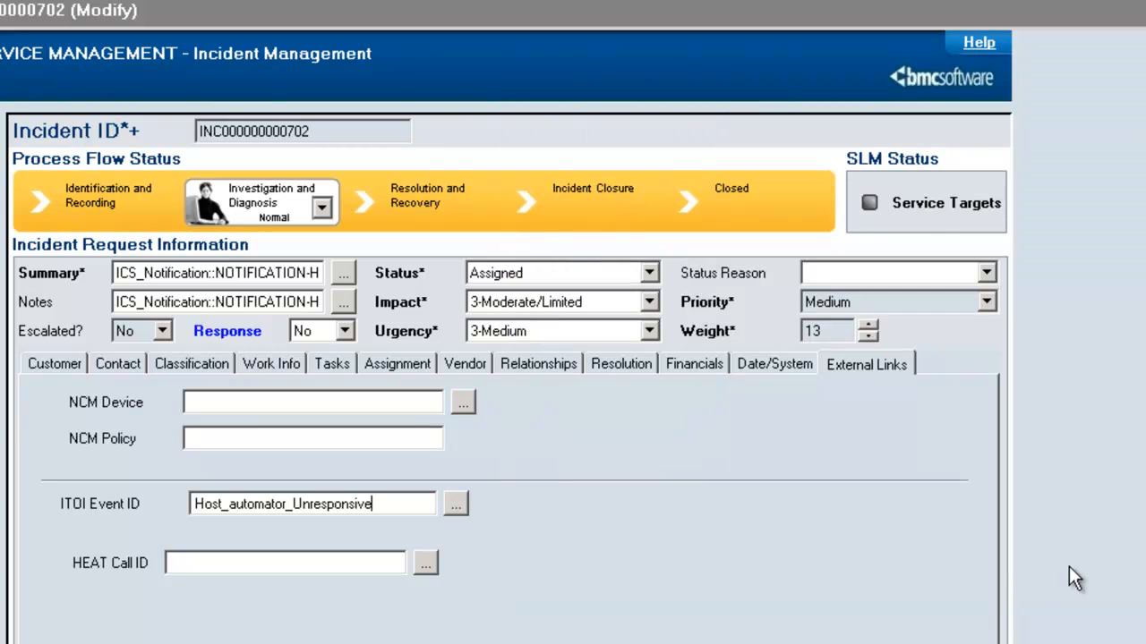
- Review the incident's Customer, Contact and Classification details after setting status In Progress
left_click(54, 364)
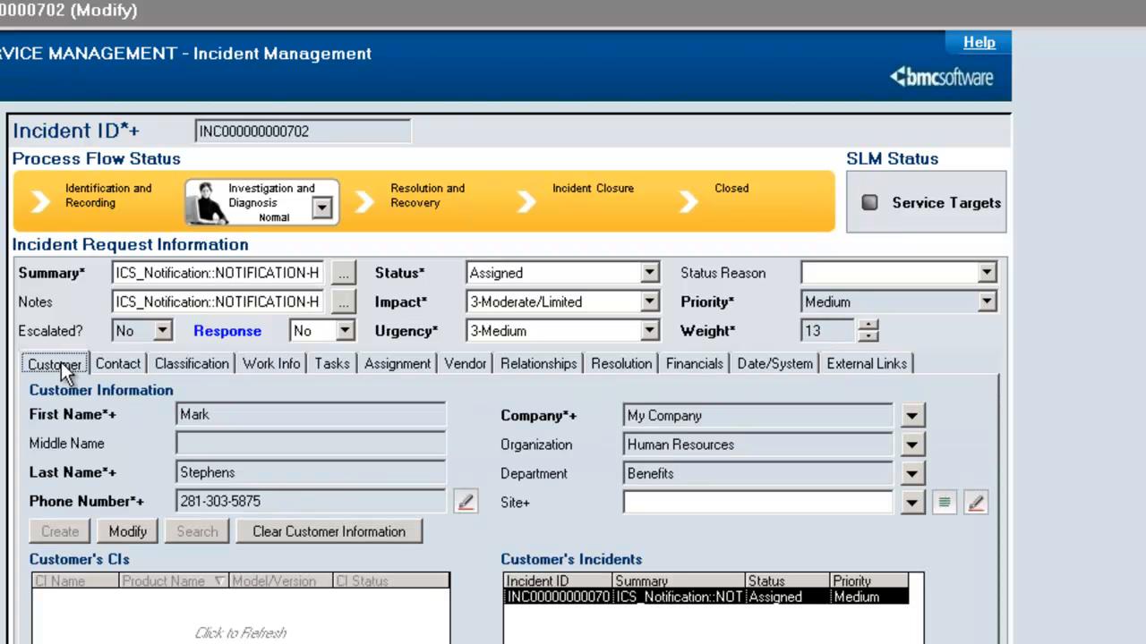
mouse_move(652, 279)
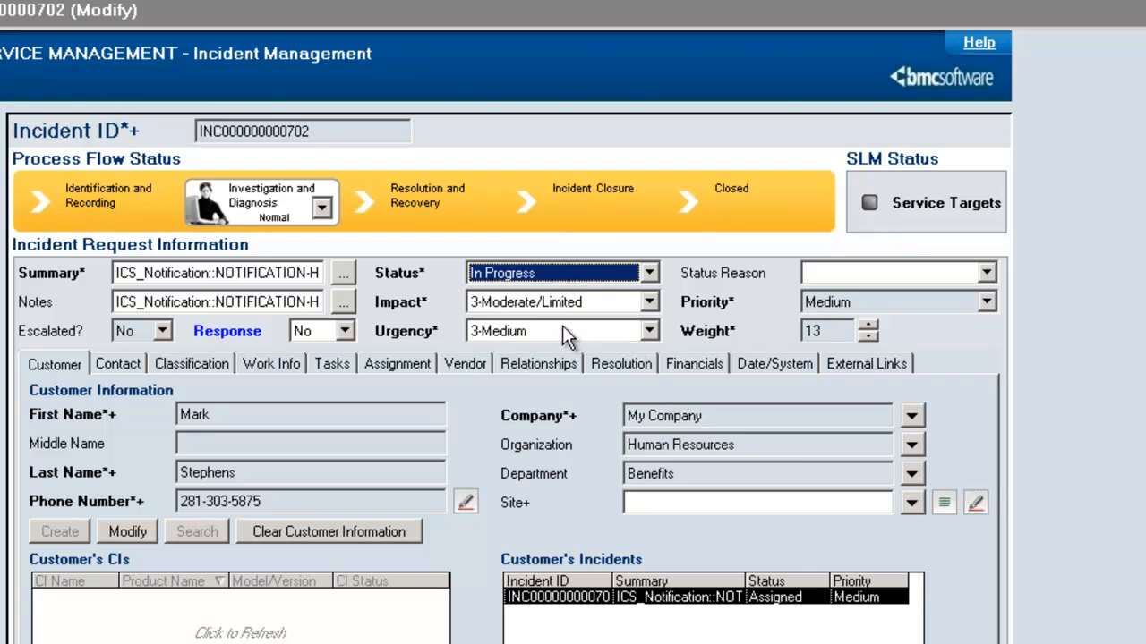
mouse_move(795, 464)
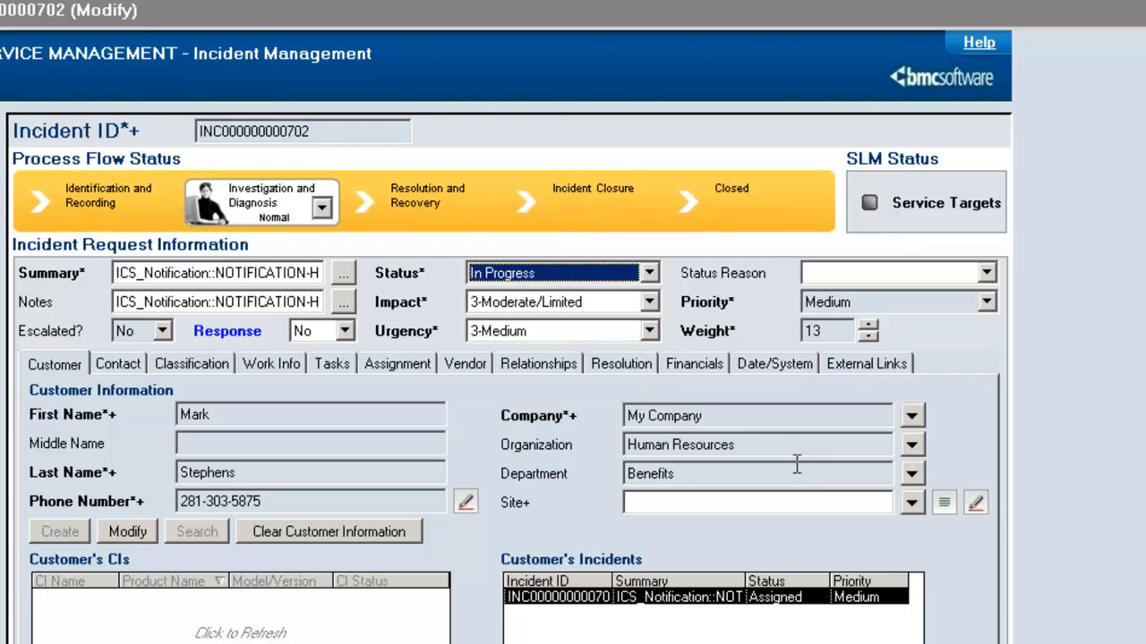
mouse_move(796, 465)
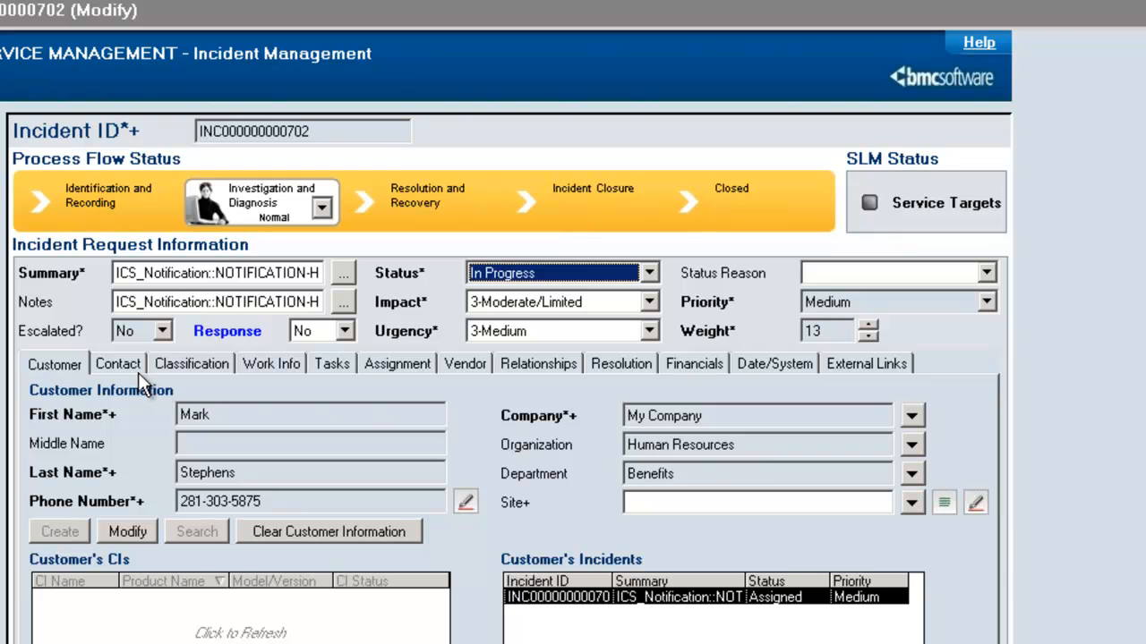
left_click(118, 363)
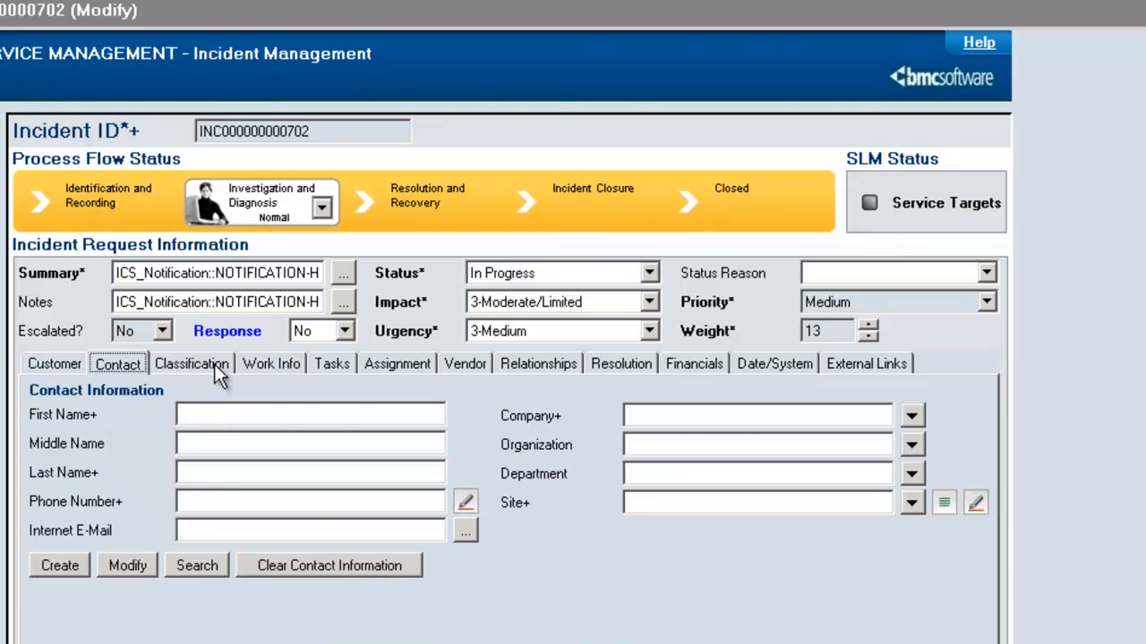
left_click(192, 363)
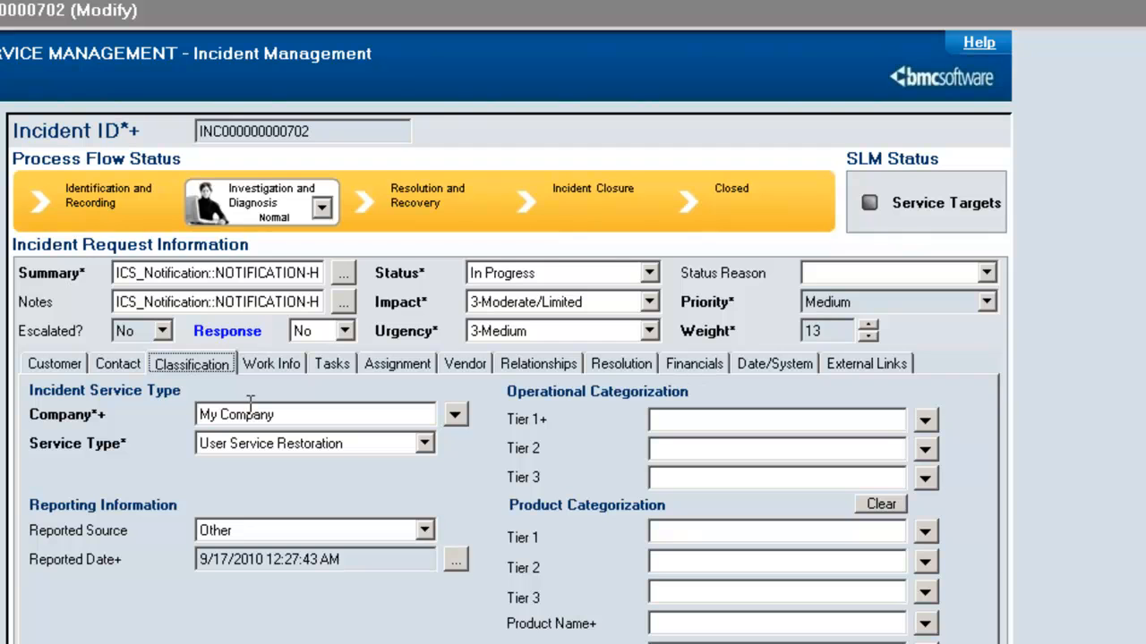
mouse_move(249, 404)
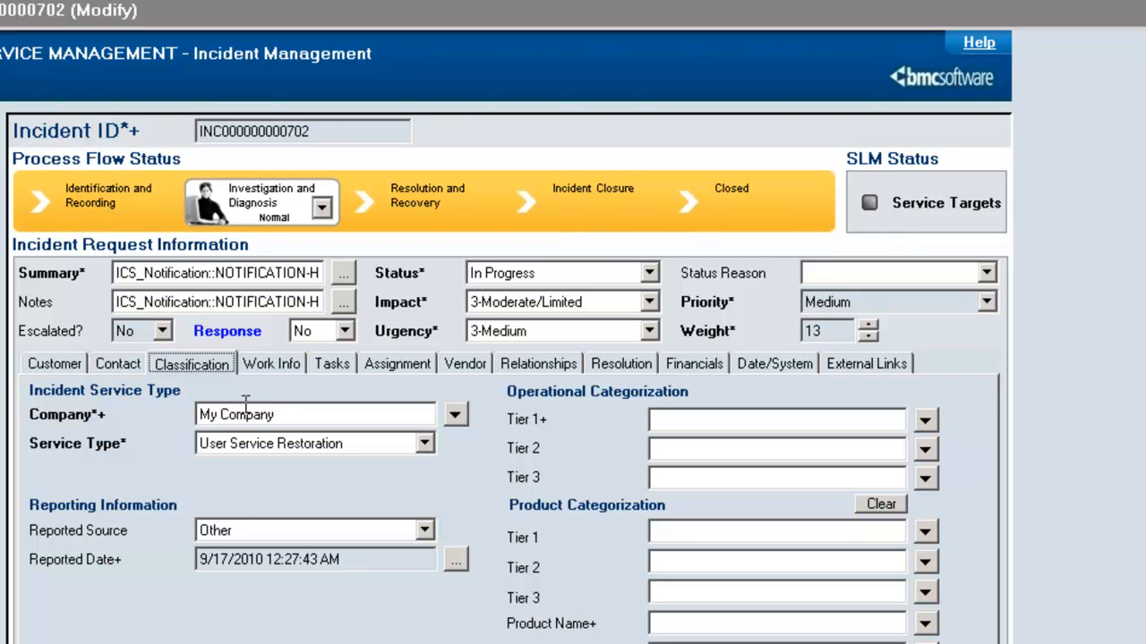
left_click(54, 363)
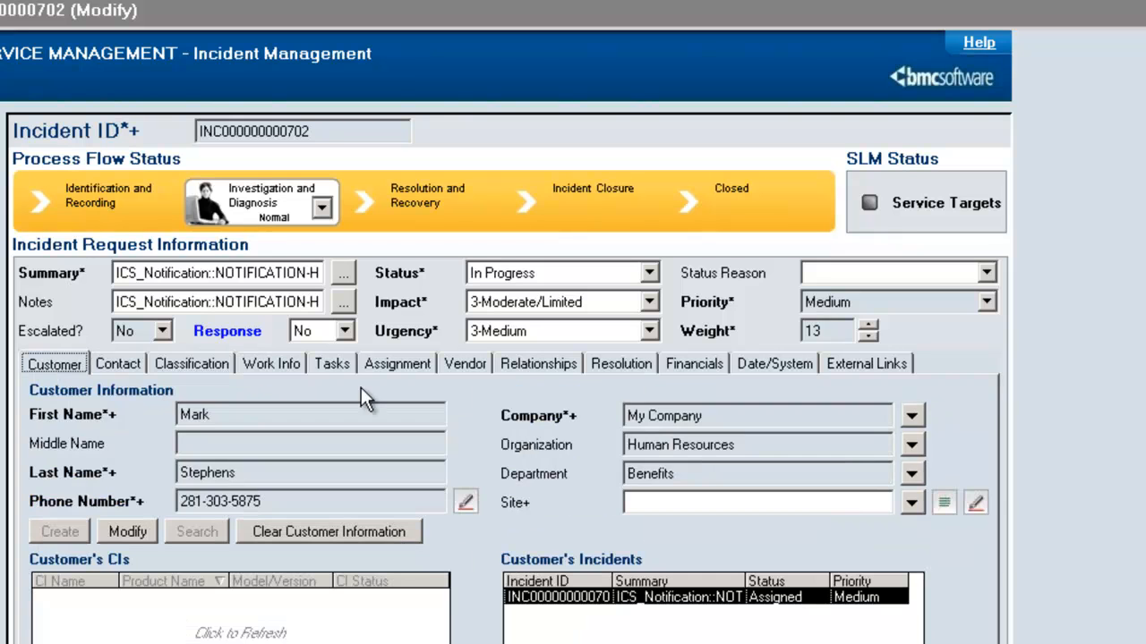
mouse_move(576, 296)
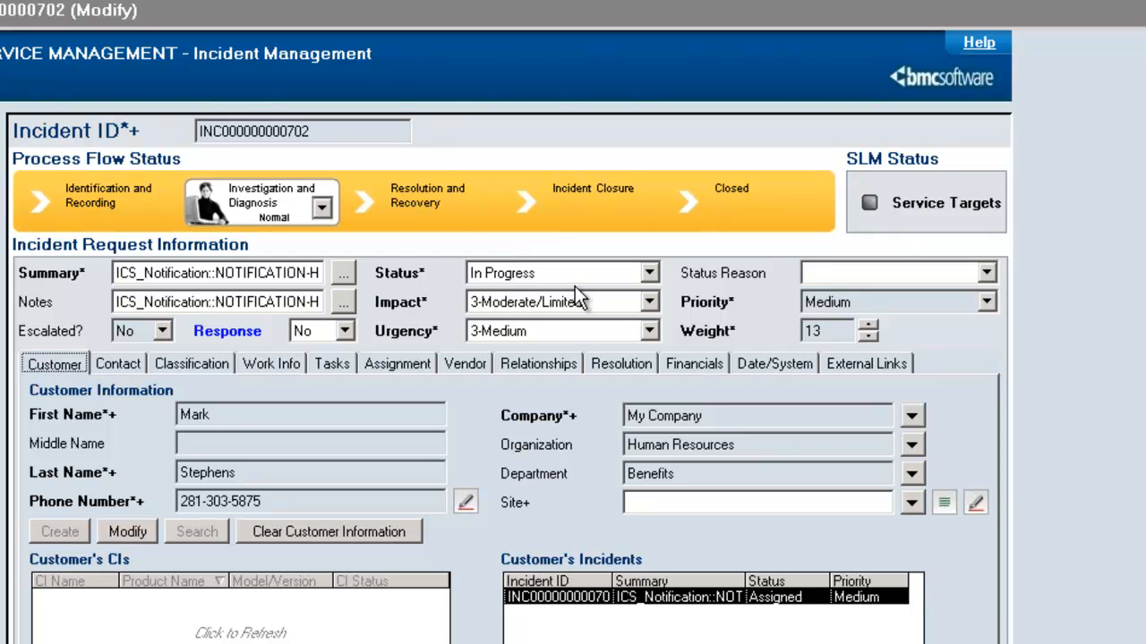
mouse_move(580, 293)
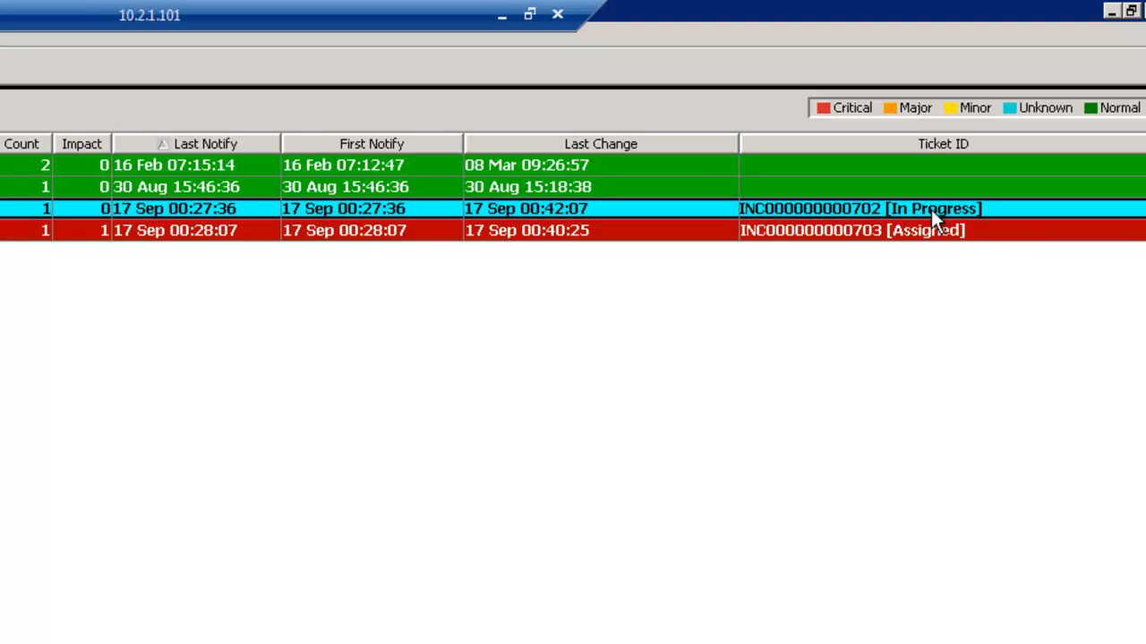
mouse_move(939, 208)
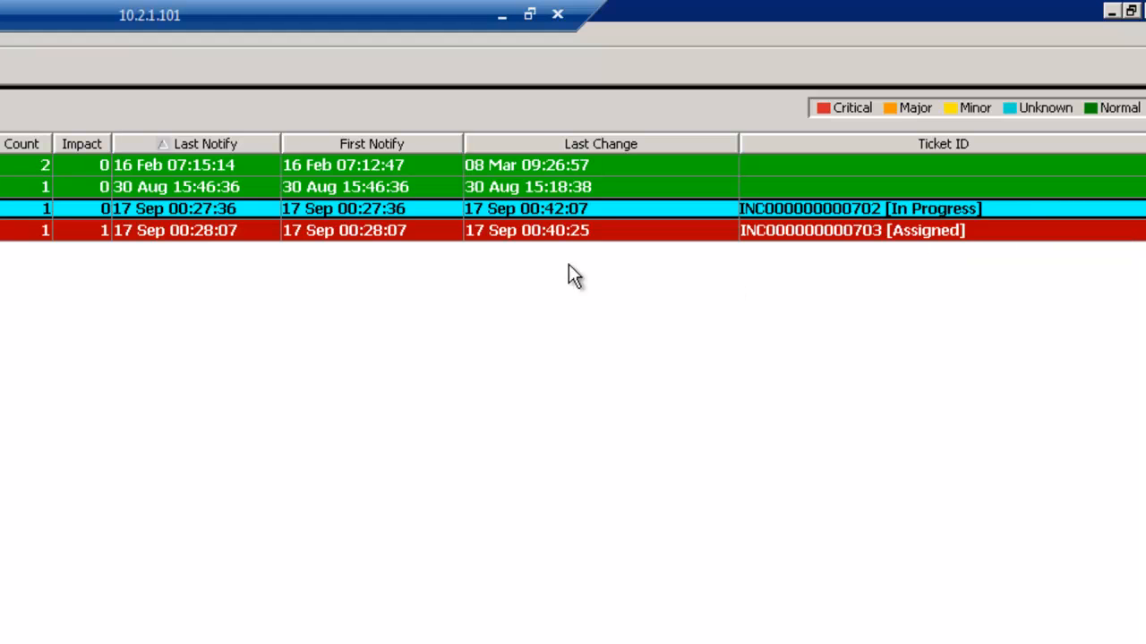
mouse_move(218, 278)
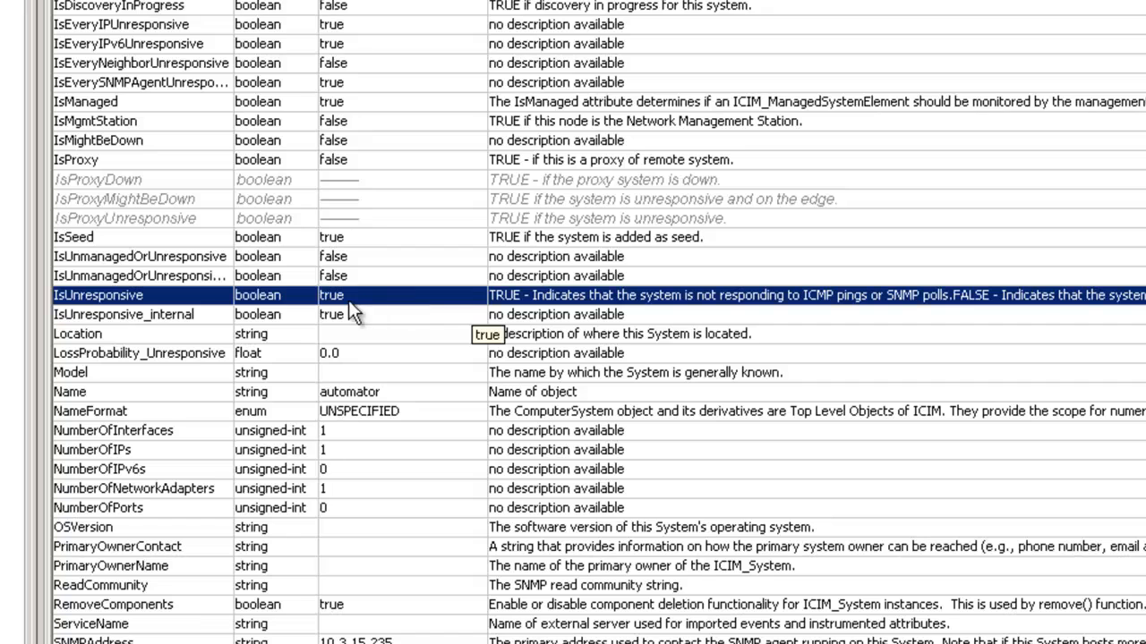
- Set the automator host's IsUnresponsive attribute to false and apply it
left_click(476, 294)
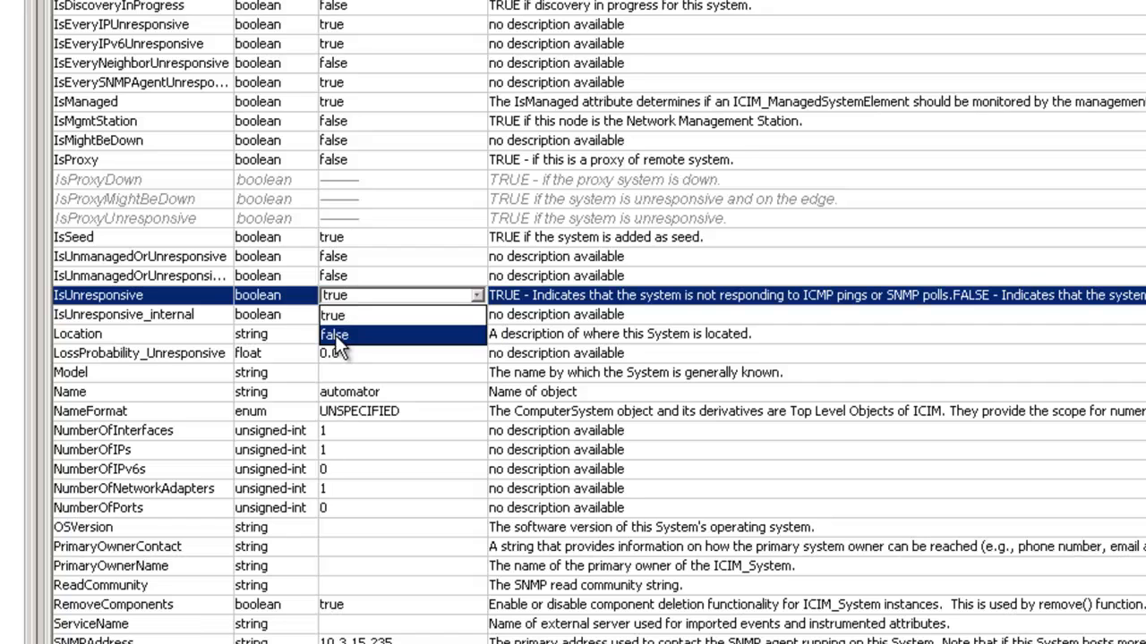
scroll("down", 3)
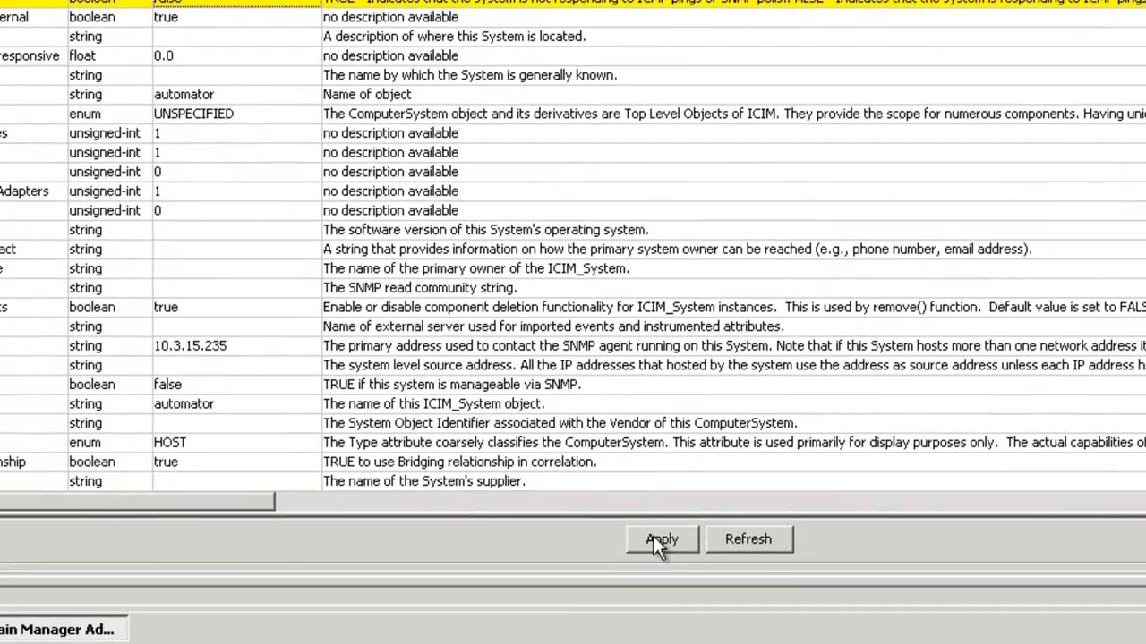
left_click(662, 539)
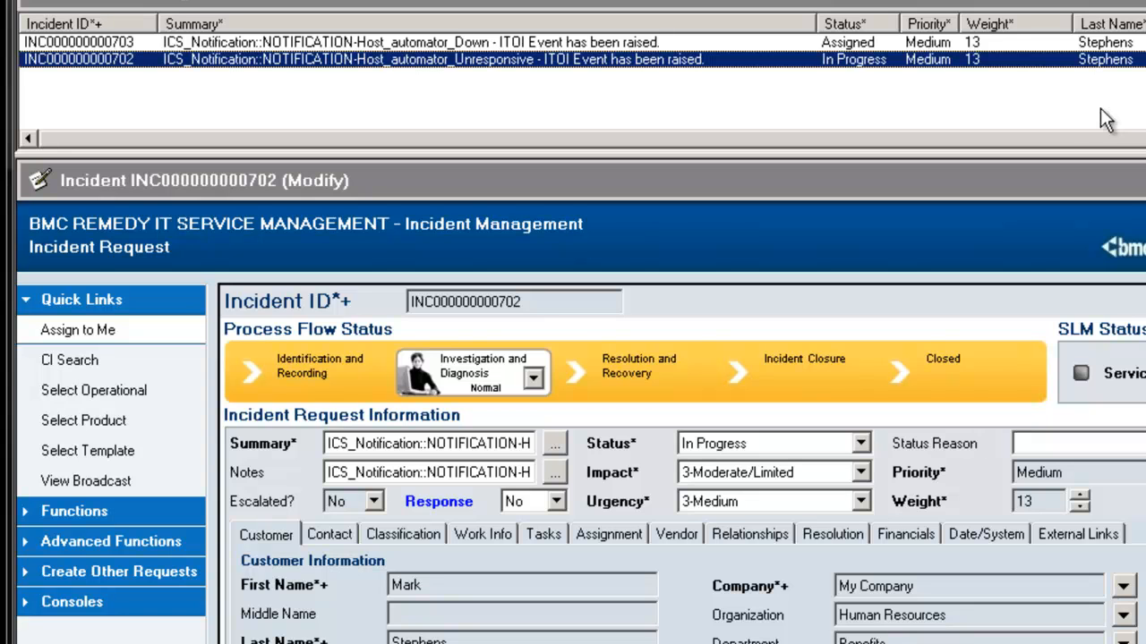
mouse_move(1063, 118)
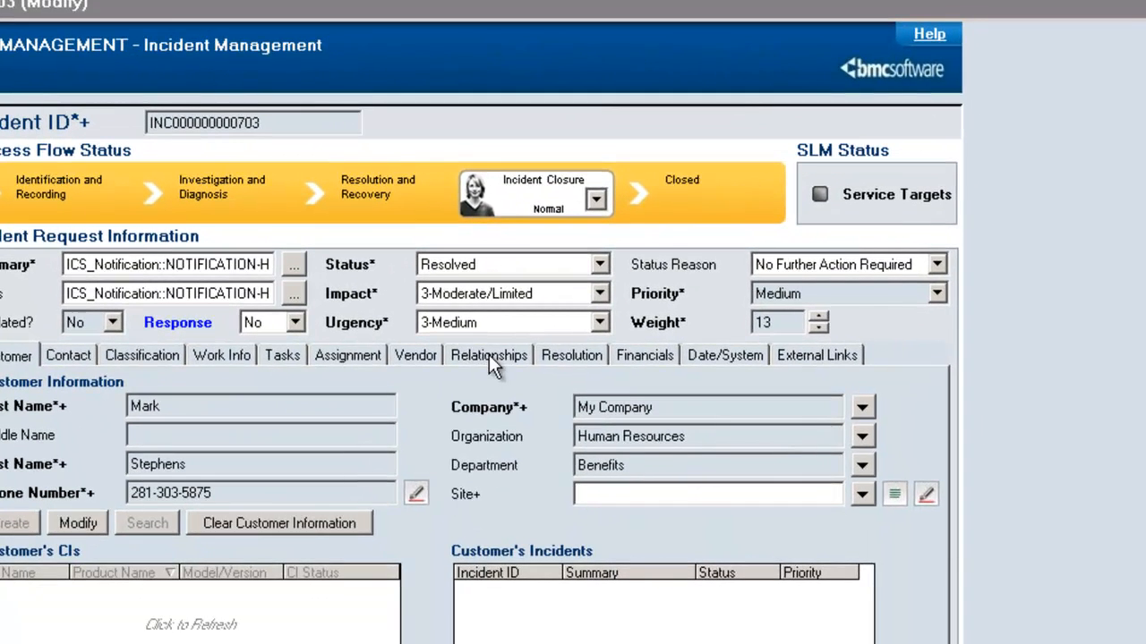
- Read incident 703's full Resolution text noting the ITOI event cleared, then cancel
left_click(571, 355)
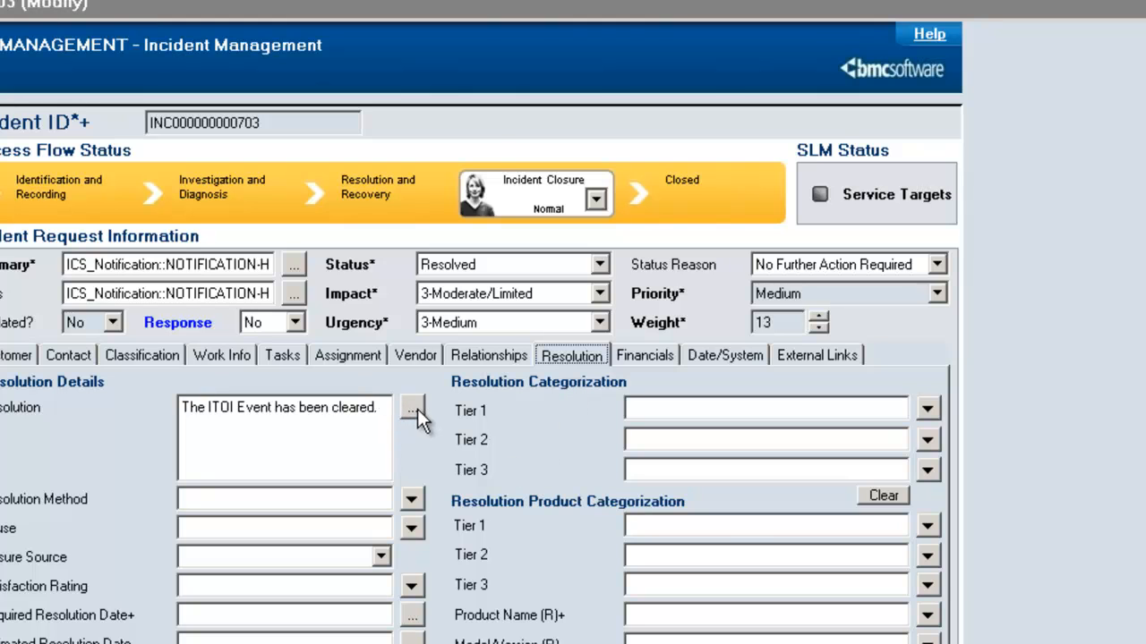
left_click(412, 408)
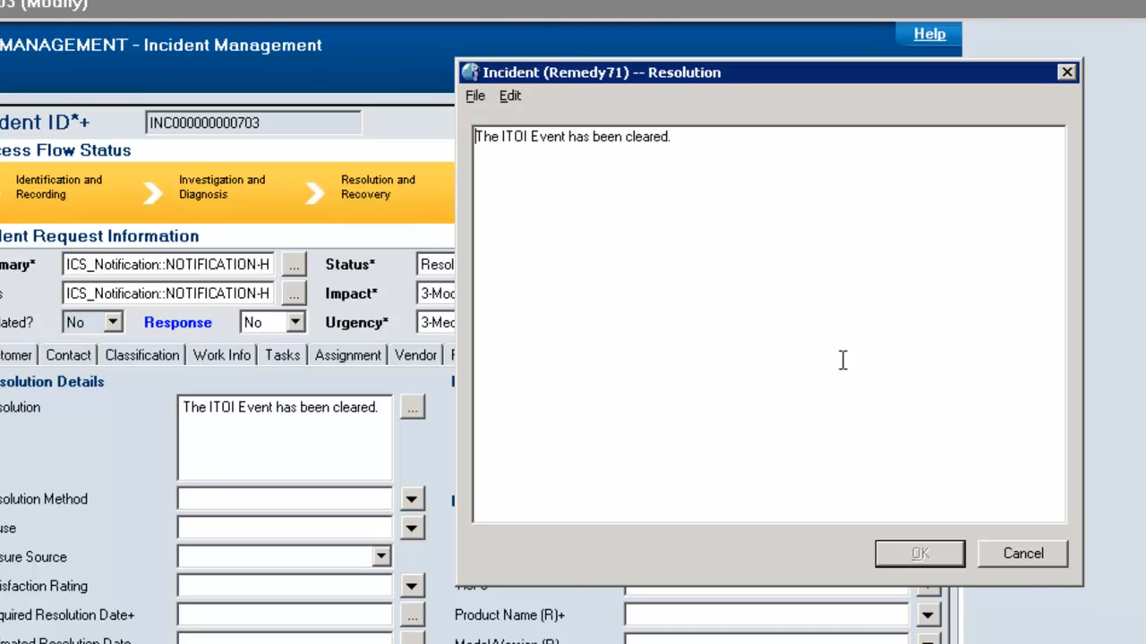
left_click(920, 553)
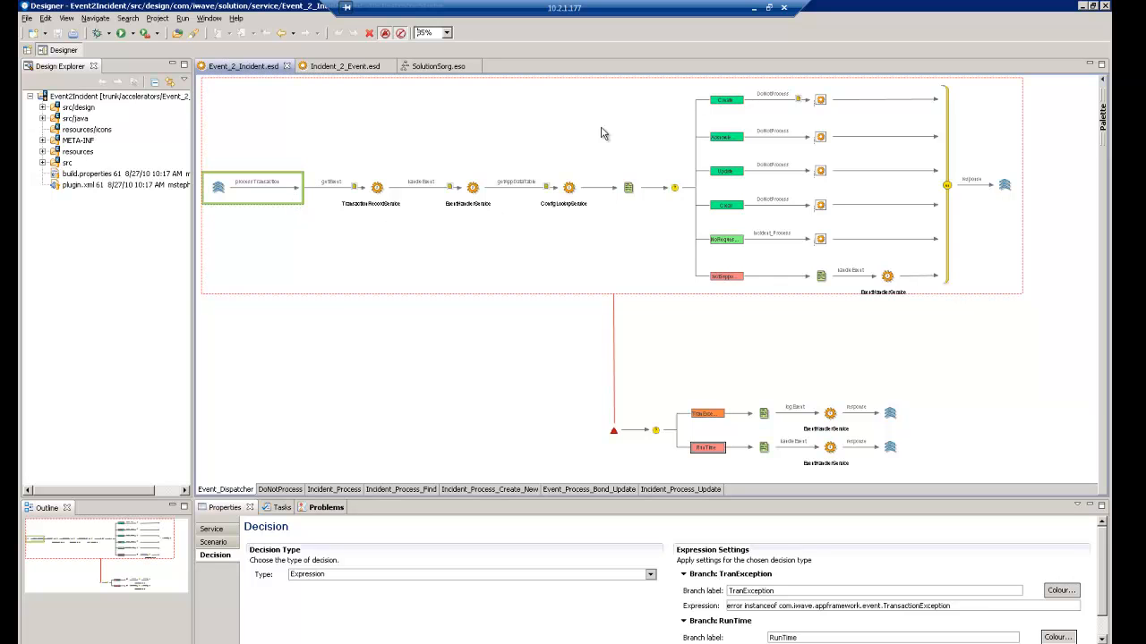
mouse_move(528, 264)
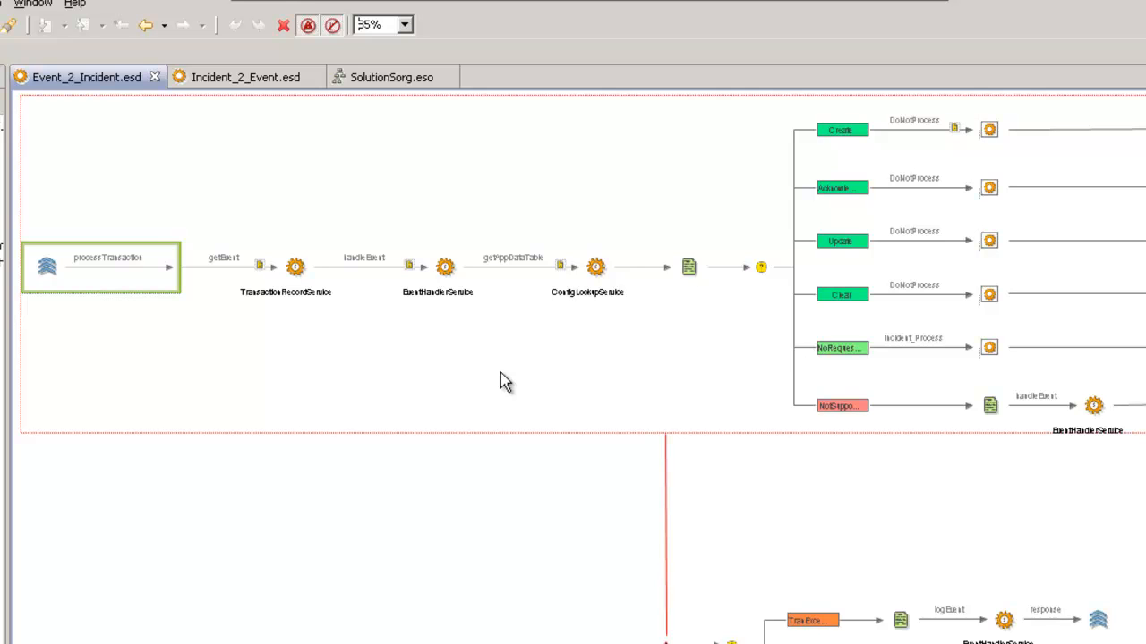
mouse_move(473, 240)
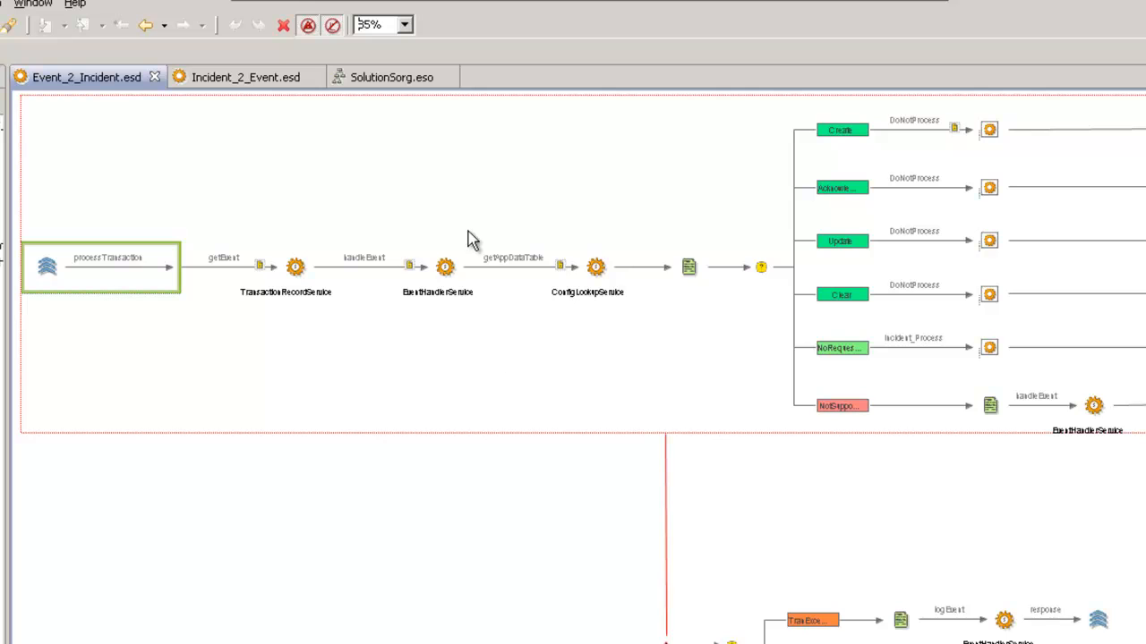
- Set the workflow diagram magnification to 100%
left_click(405, 25)
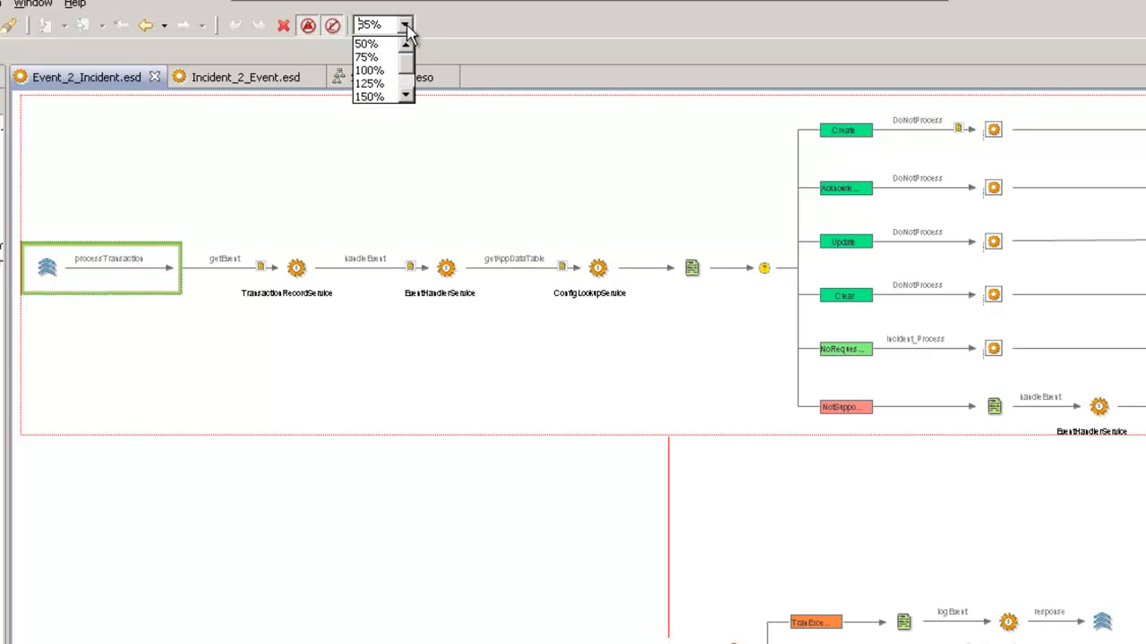
left_click(369, 70)
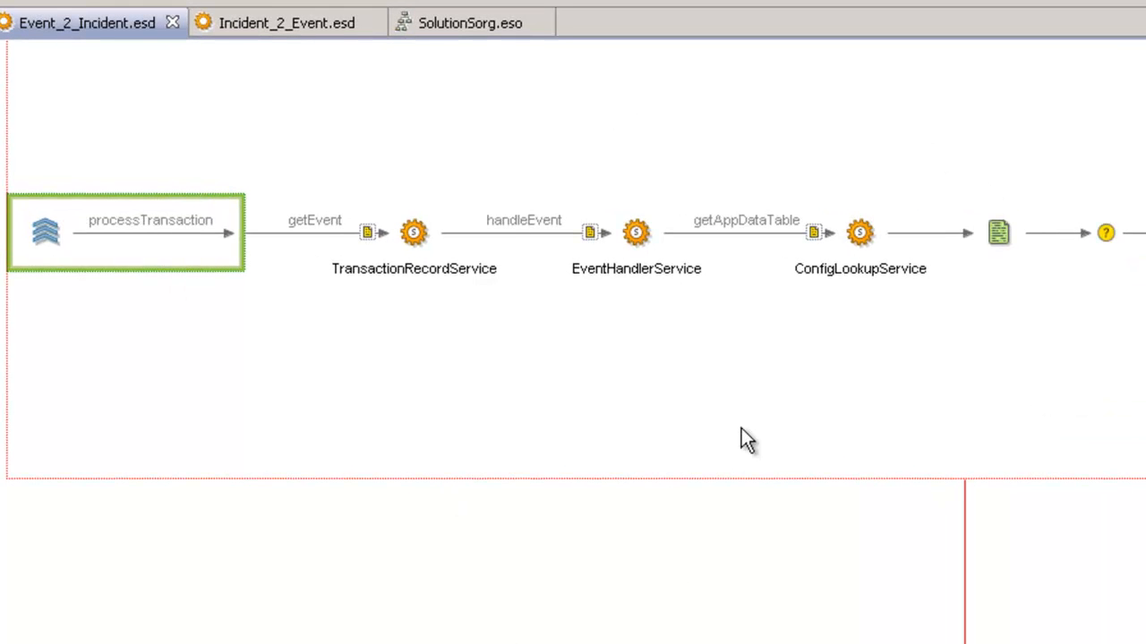
mouse_move(726, 435)
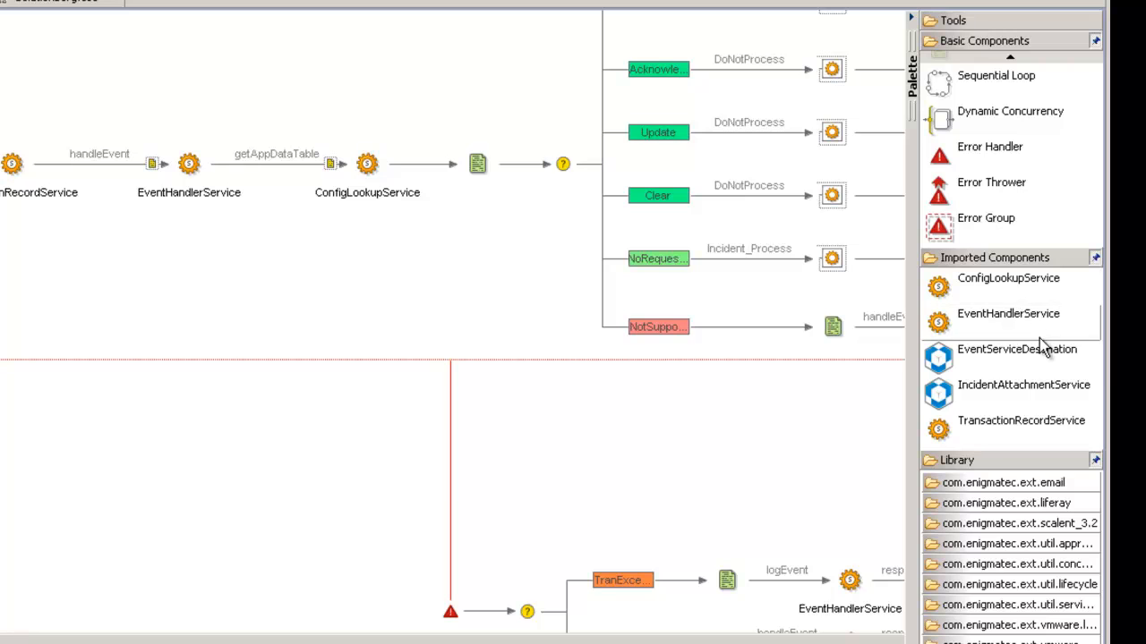
mouse_move(1017, 349)
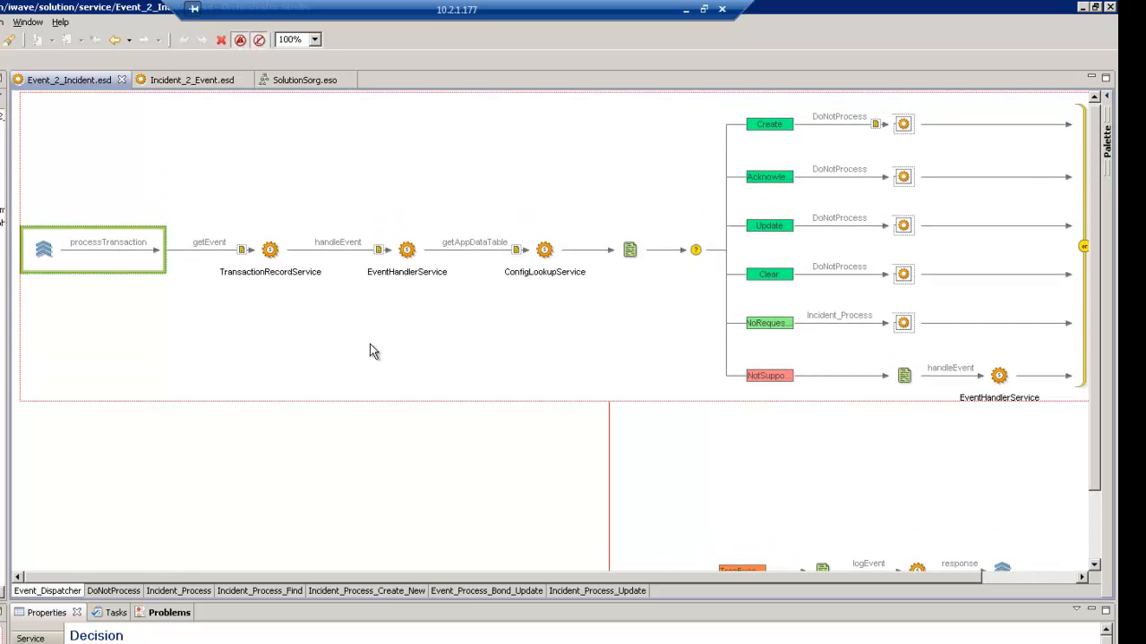
mouse_move(107, 268)
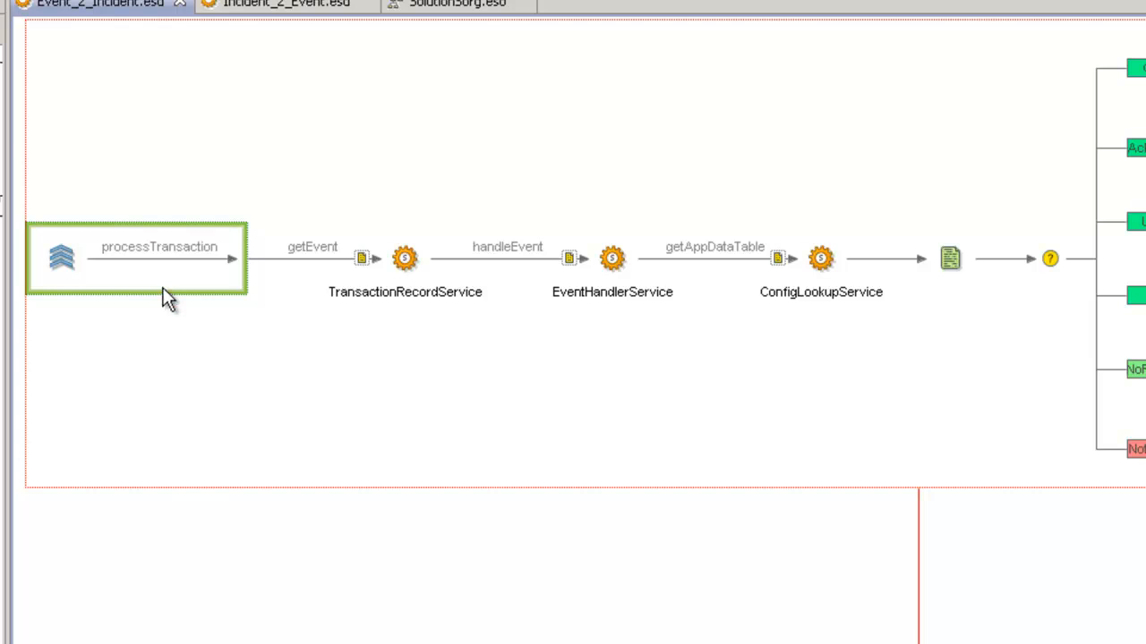
mouse_move(594, 294)
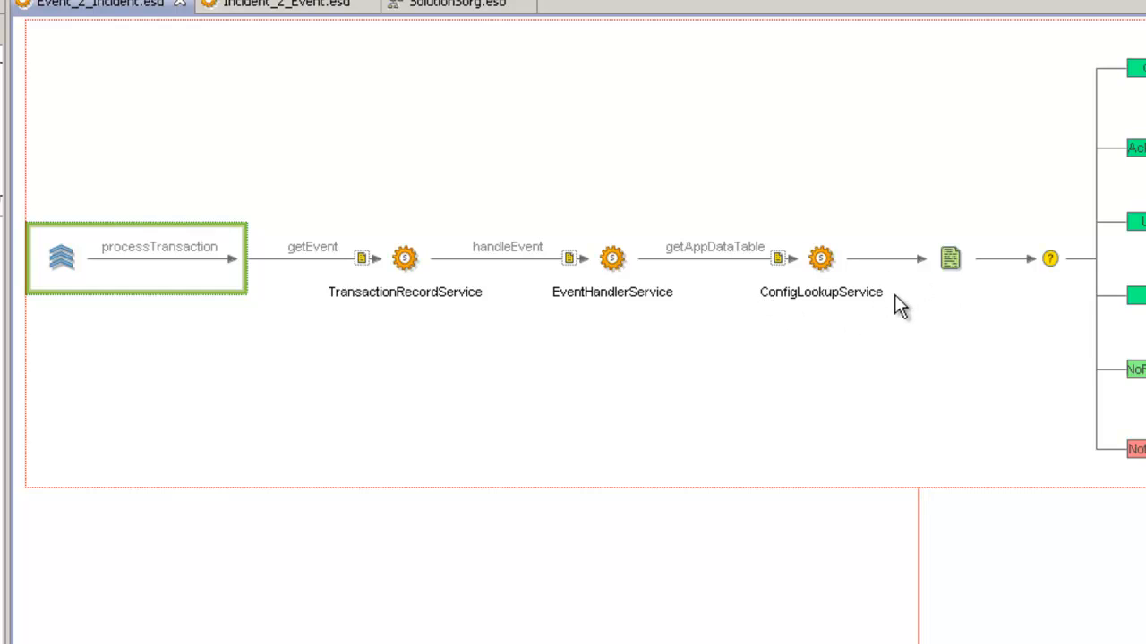
mouse_move(974, 288)
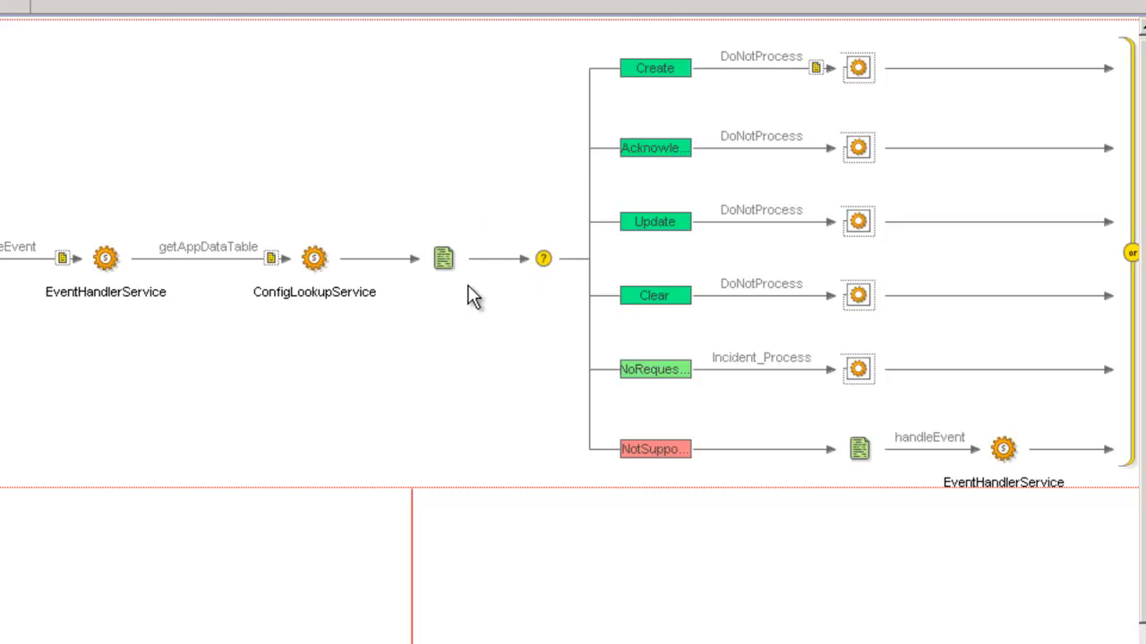
mouse_move(547, 206)
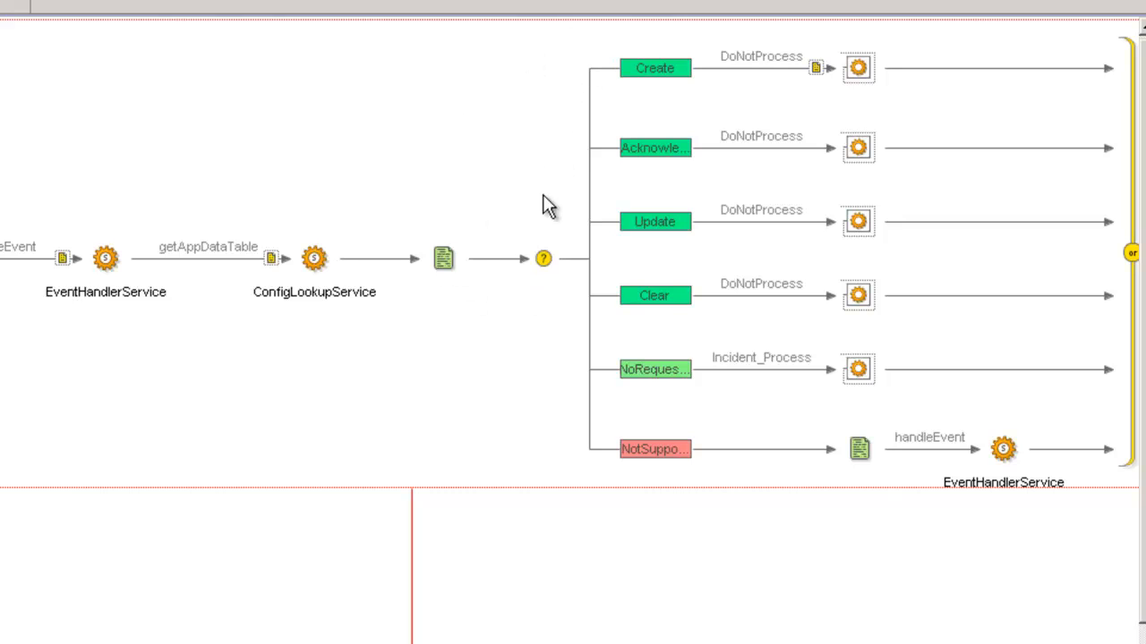
mouse_move(548, 231)
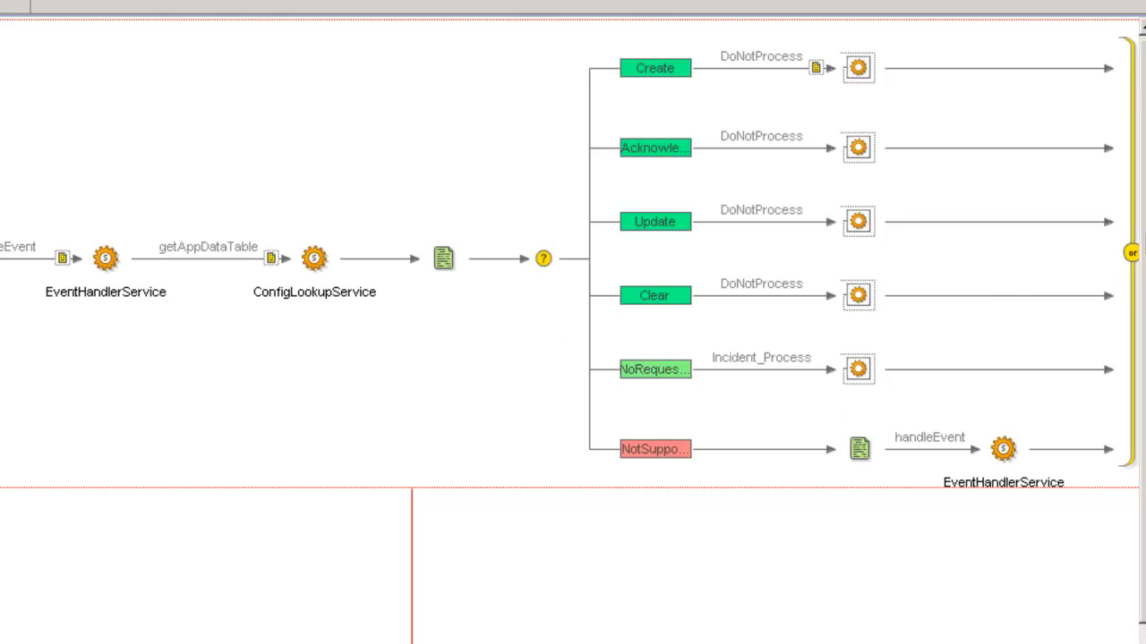
scroll("down", 3)
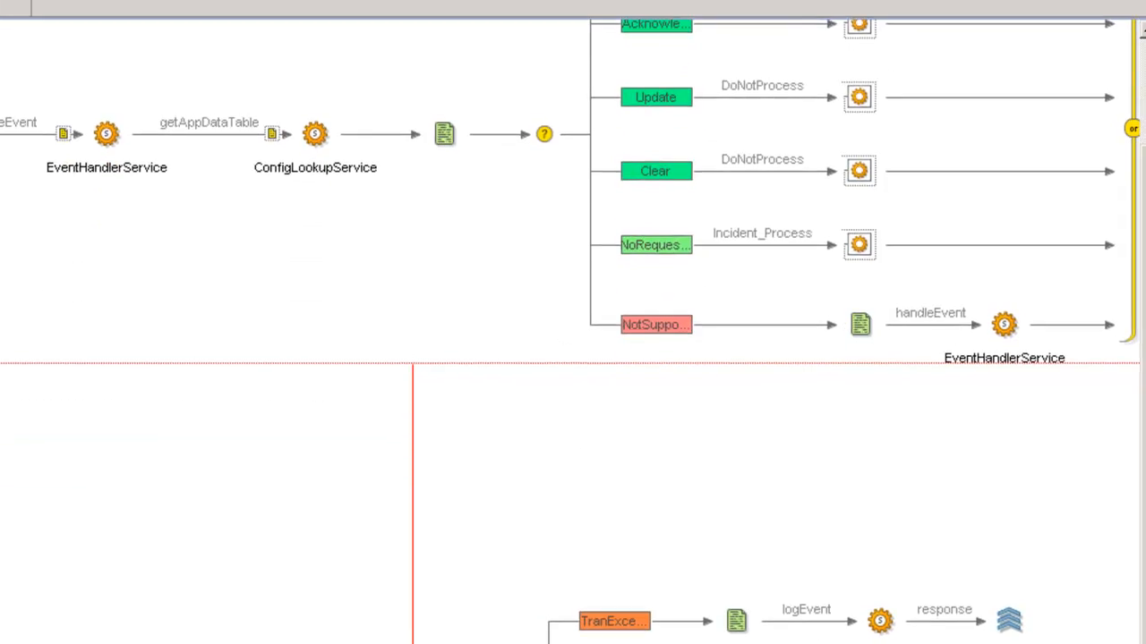
scroll("down", 3)
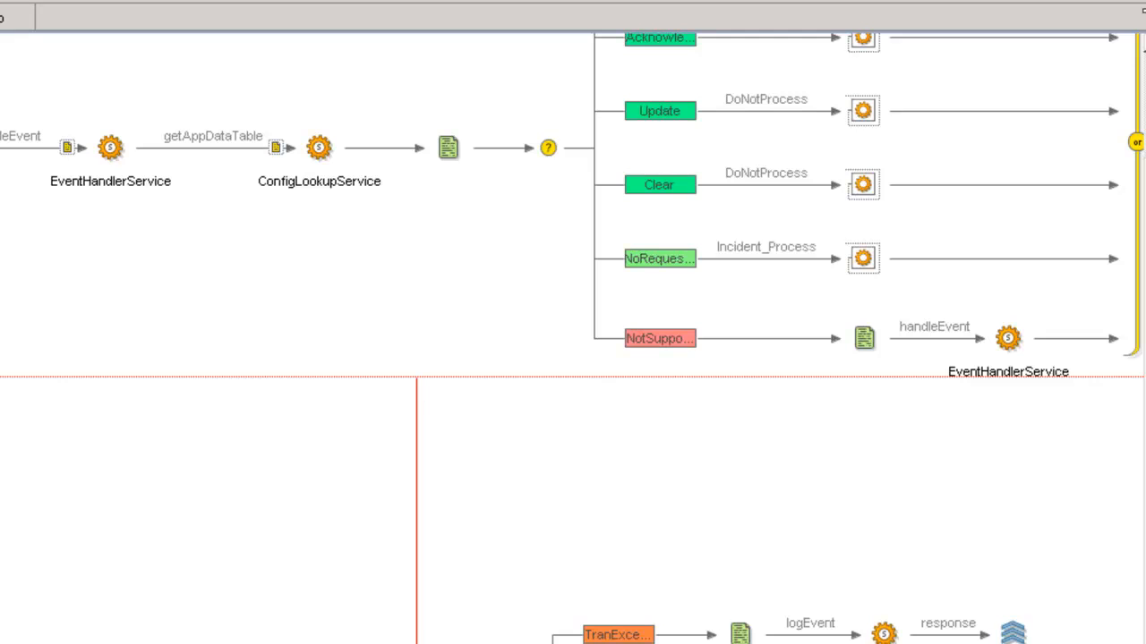
mouse_move(462, 449)
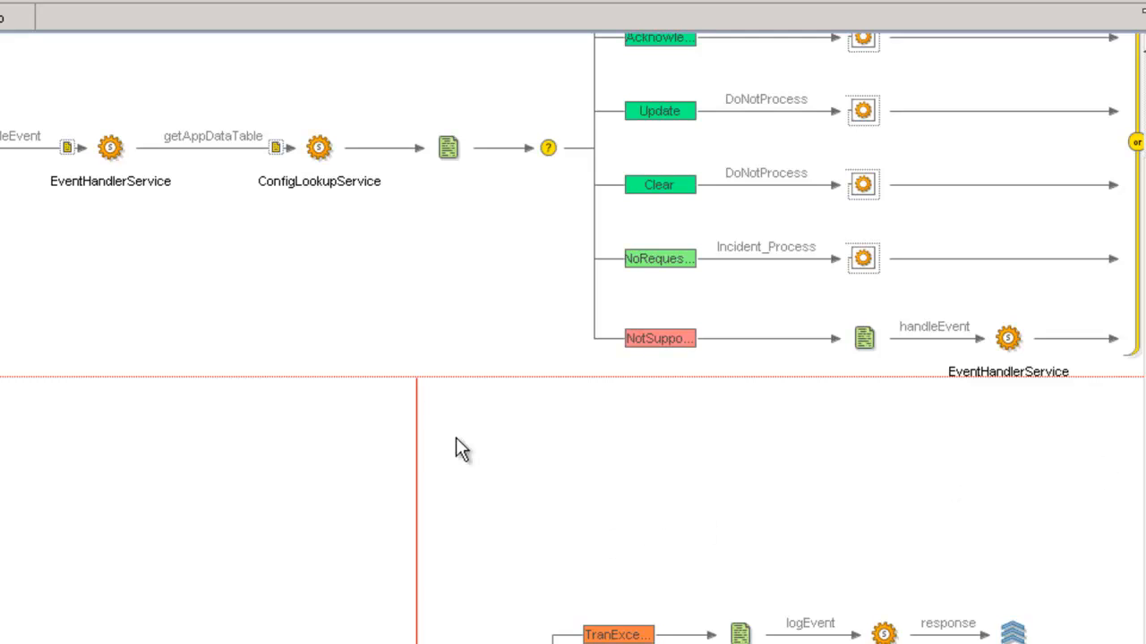
scroll("down", 3)
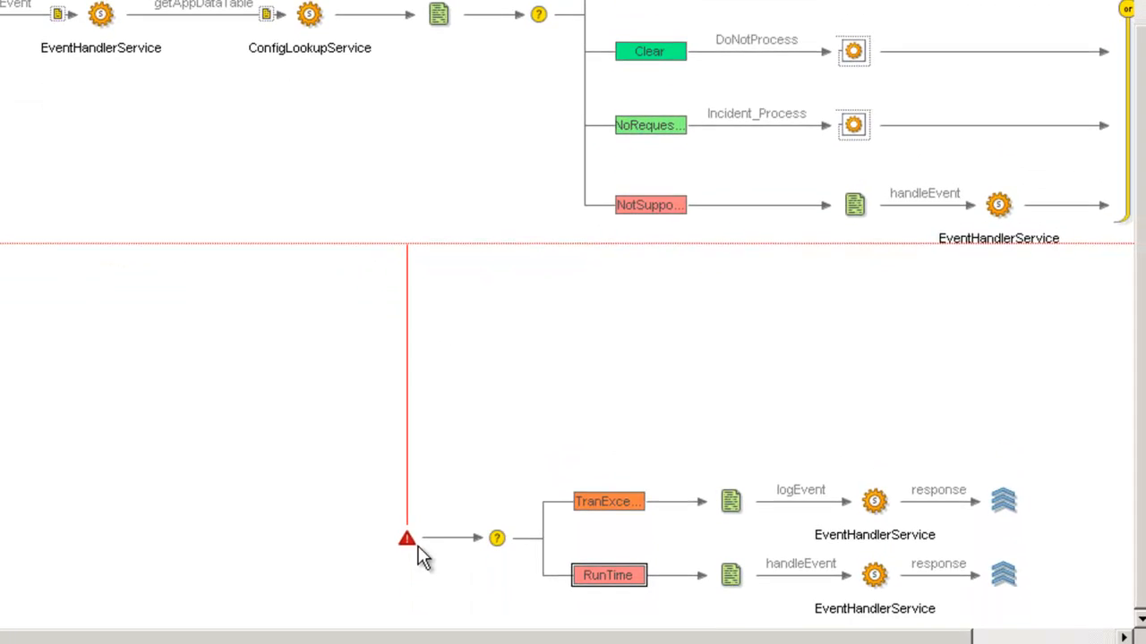
mouse_move(408, 569)
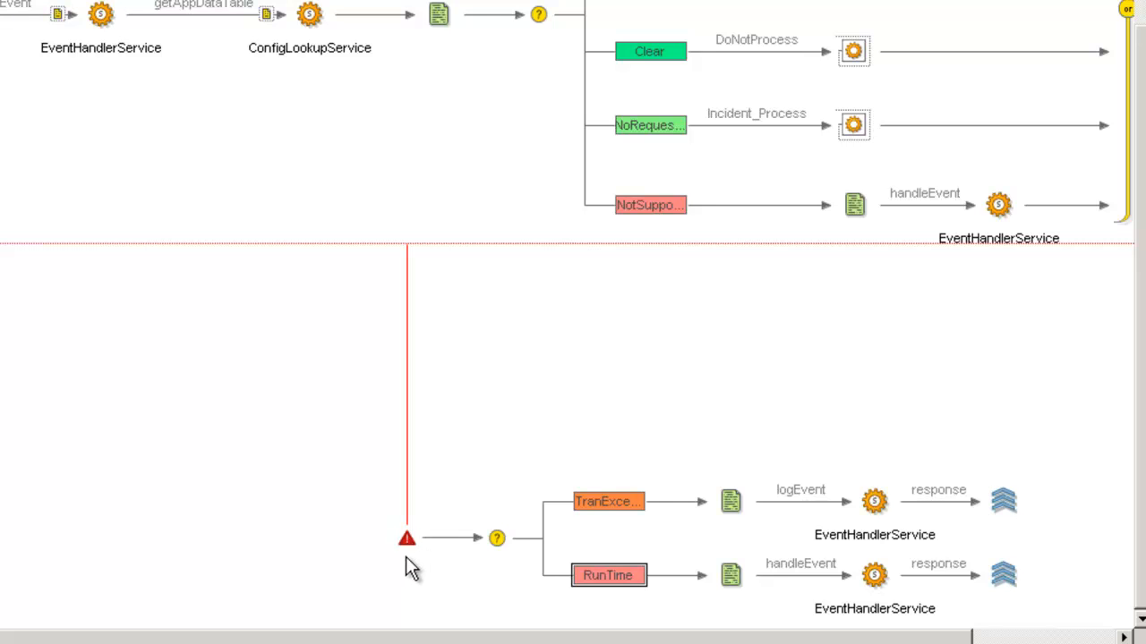
mouse_move(815, 501)
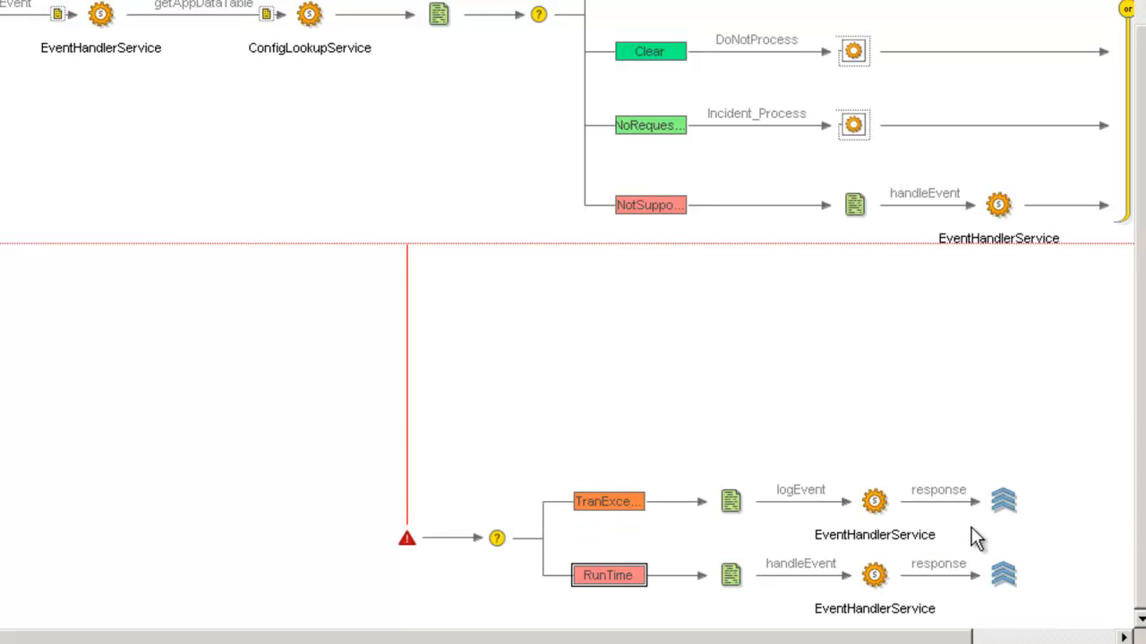
mouse_move(1070, 587)
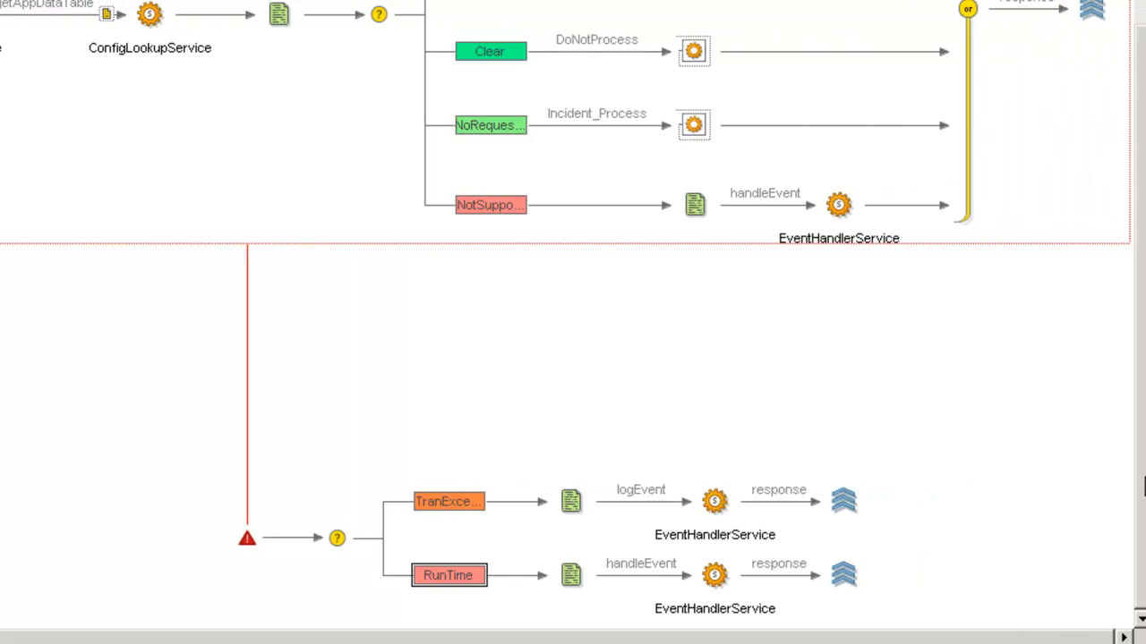
scroll("down", 3)
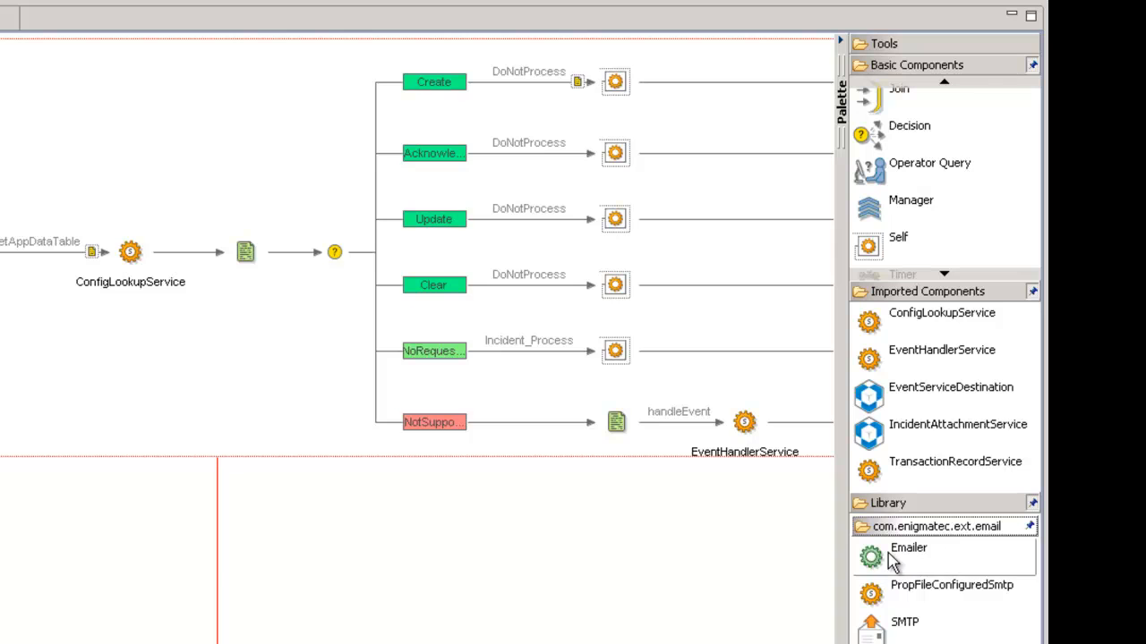
mouse_move(908, 548)
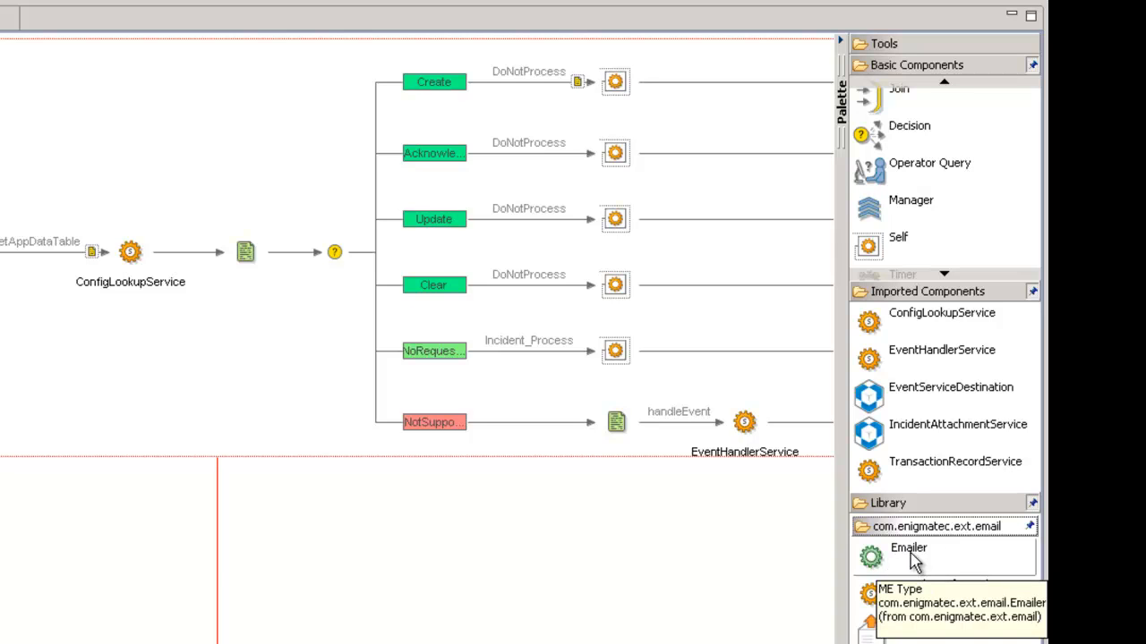